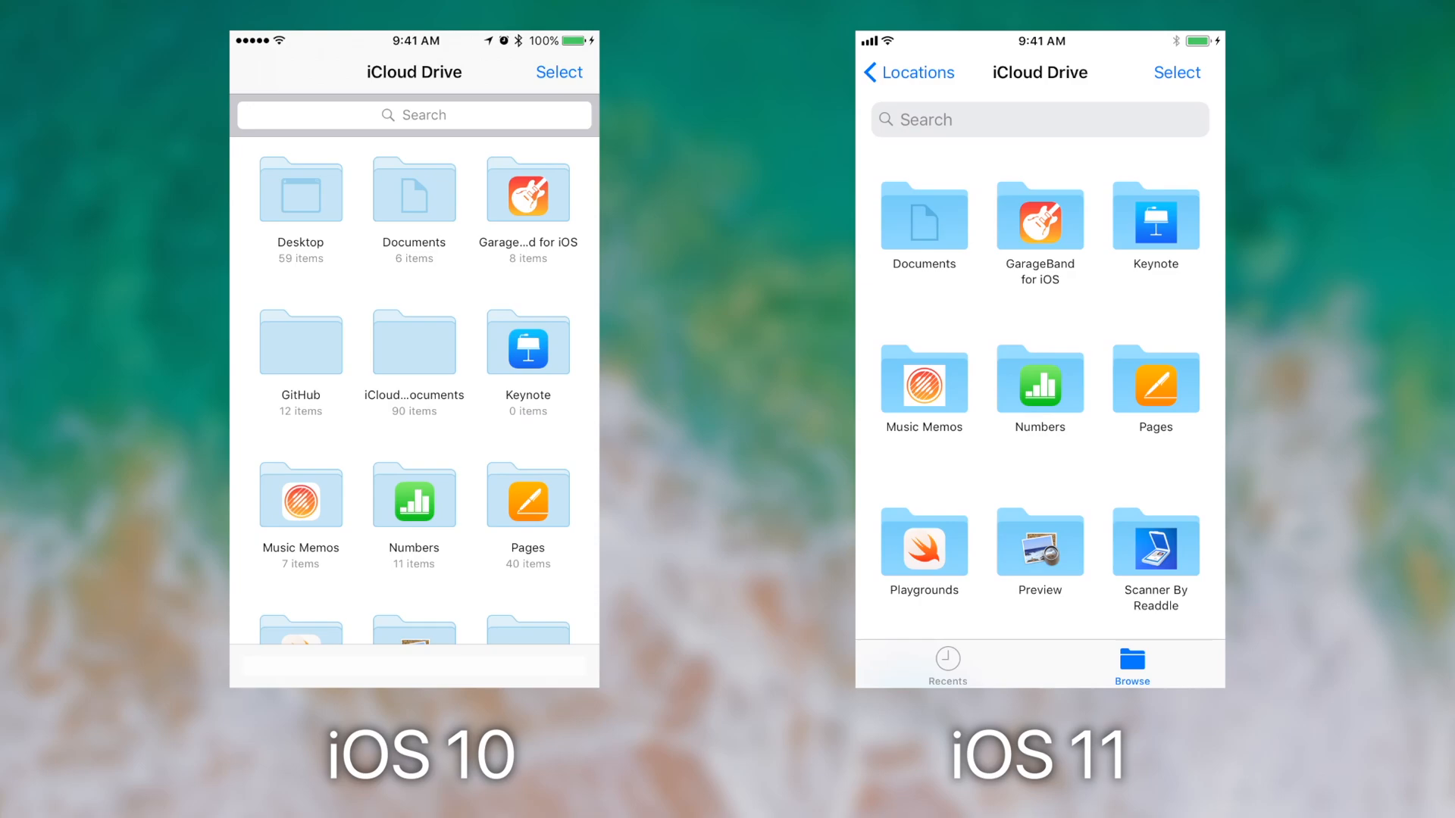
- Pull down the iCloud Drive folder grid to show the Name/Date/Size/Tags sort bar and view toggle
left_click(415, 115)
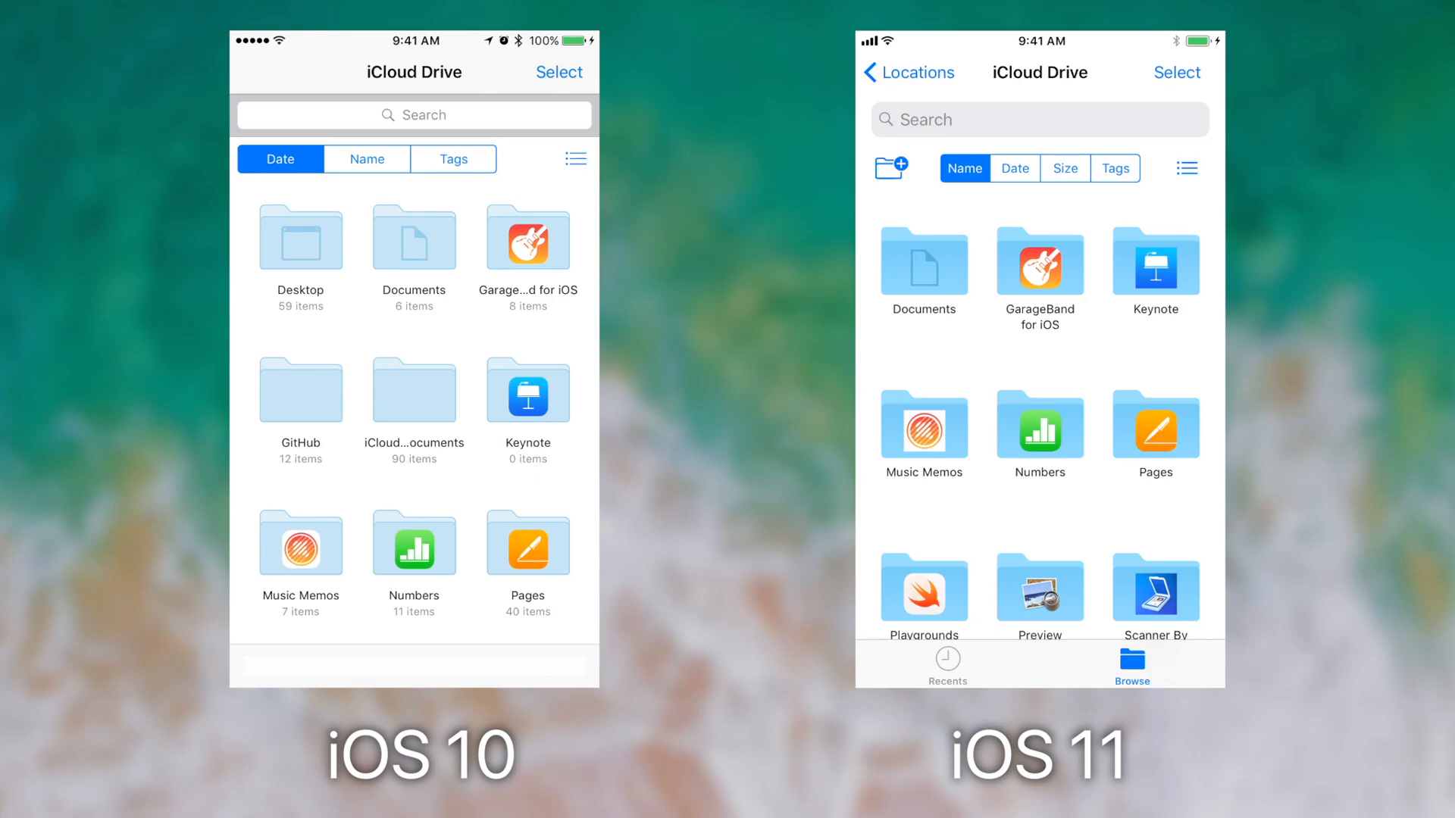
left_click(558, 72)
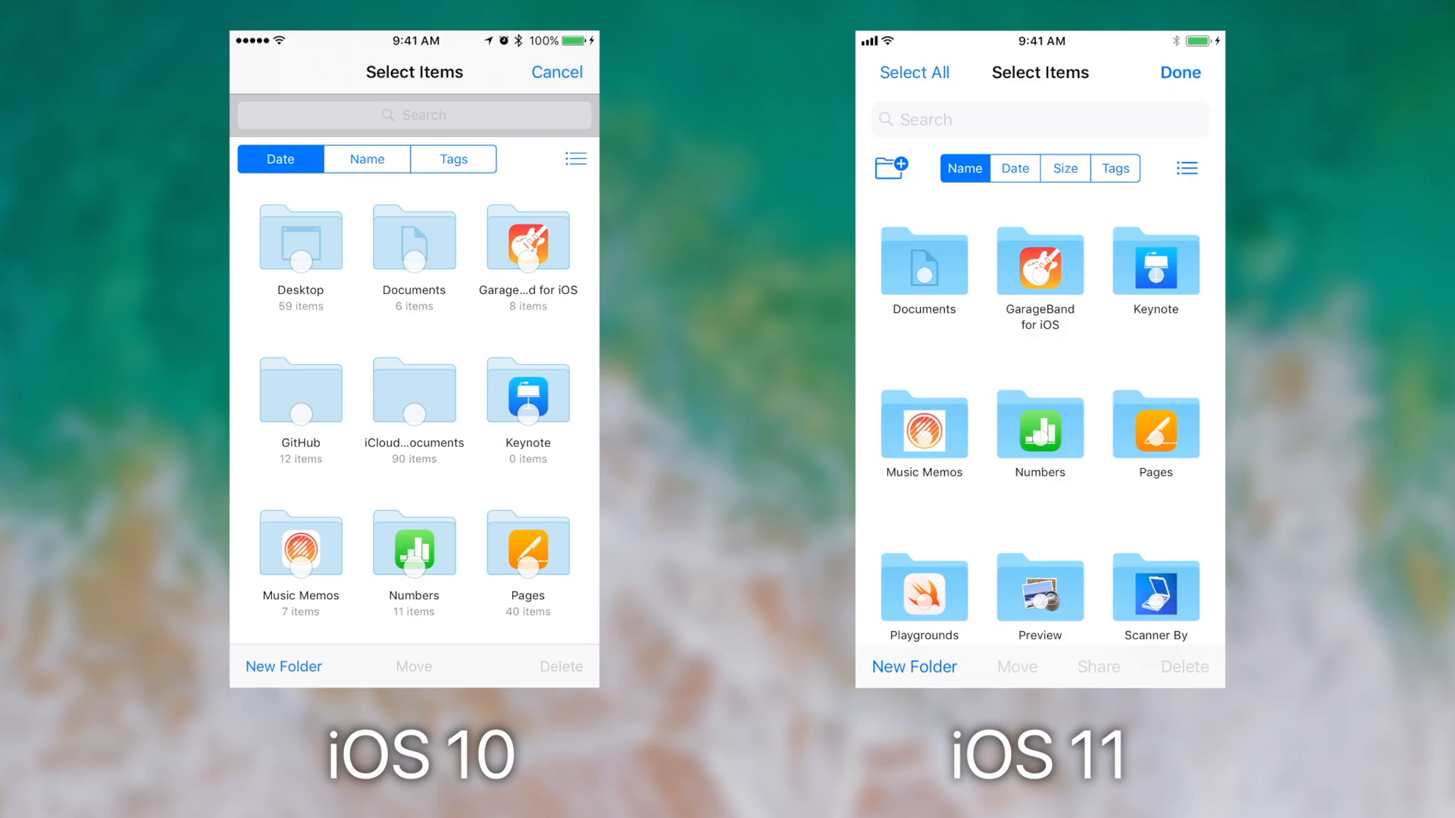
left_click(914, 72)
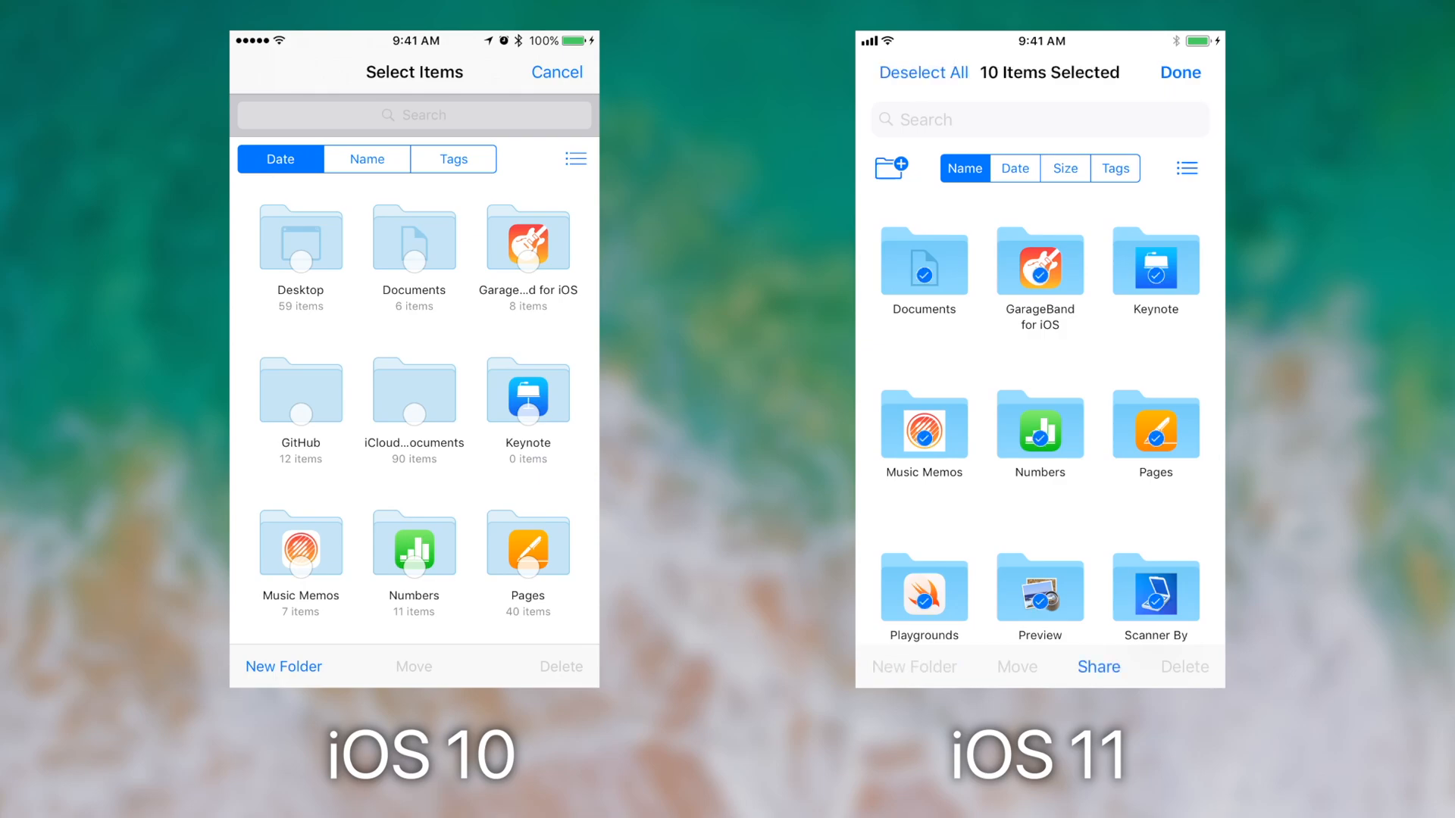
left_click(1099, 666)
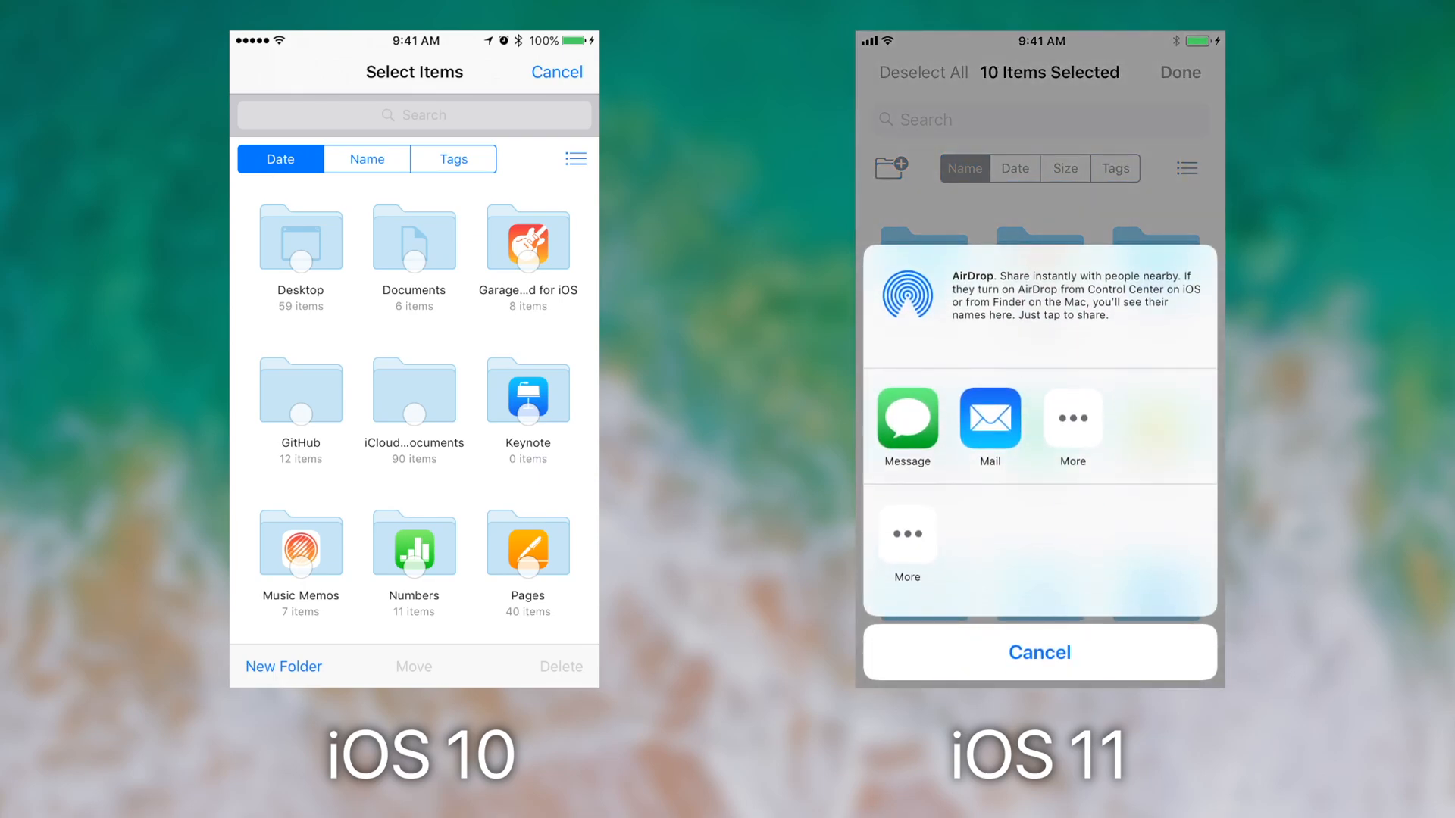
left_click(1039, 652)
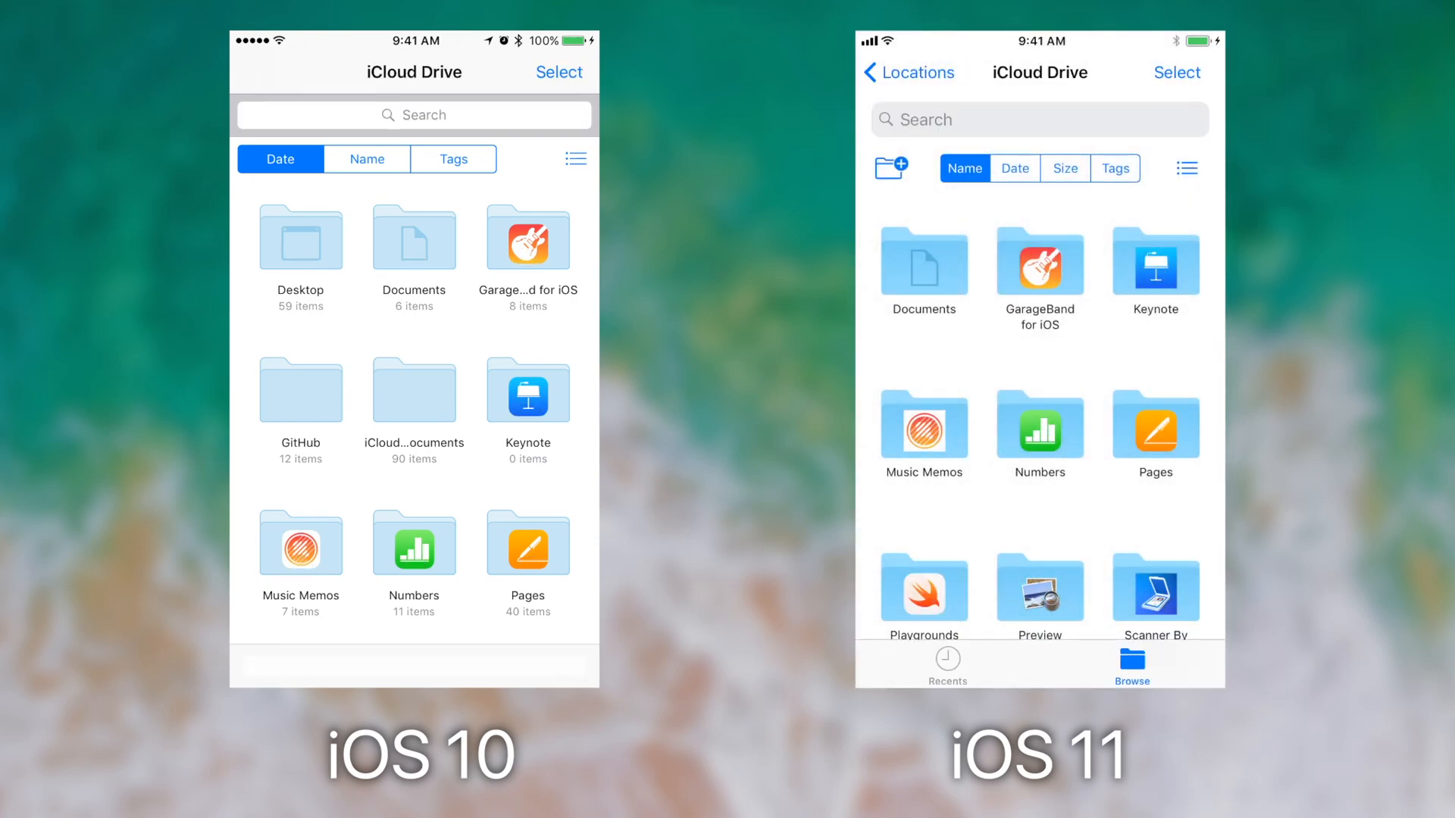
- Show the iCloud Drive folders as a list, then switch to the empty Recents tab on iOS 11
left_click(575, 159)
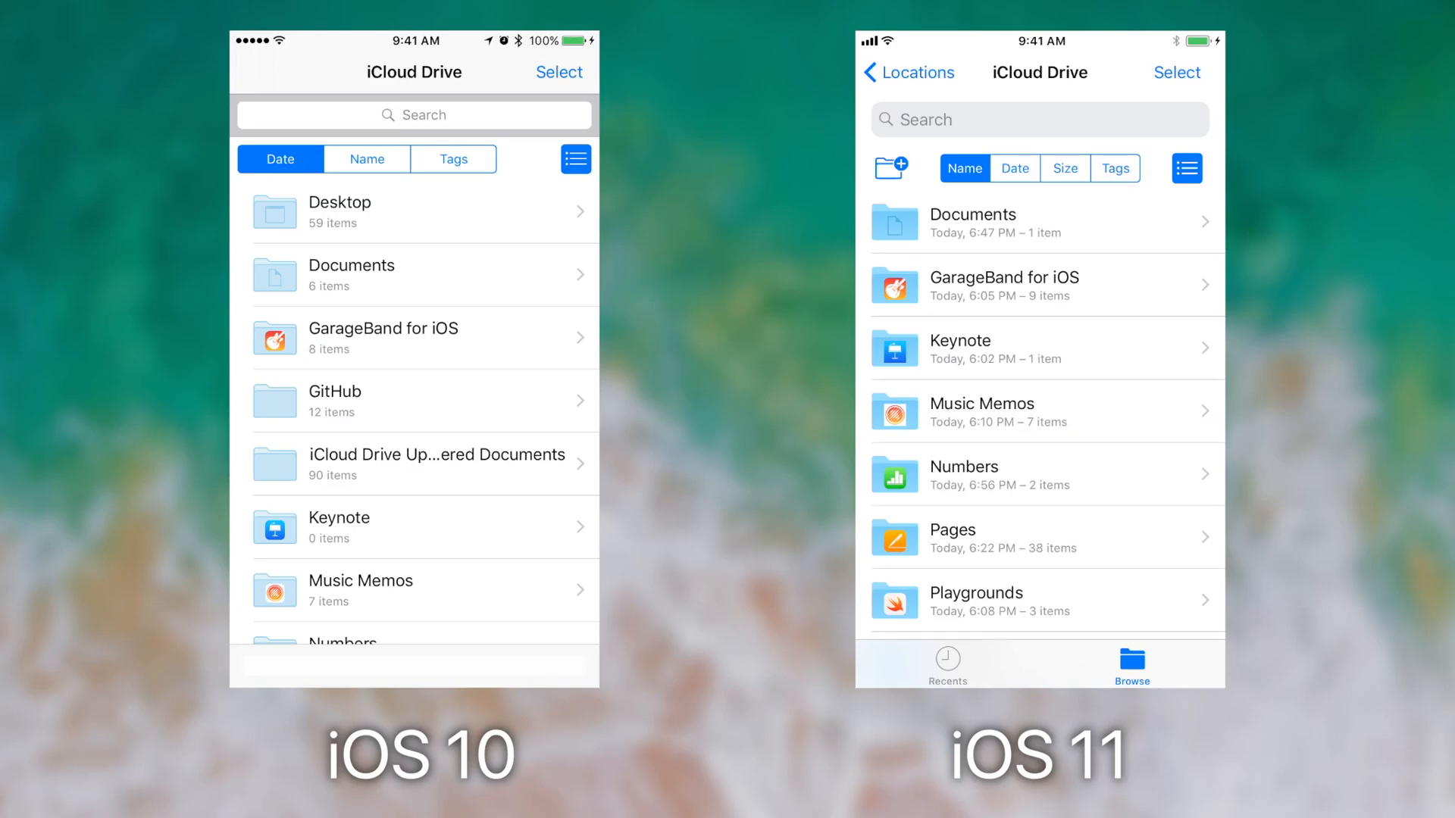
left_click(947, 664)
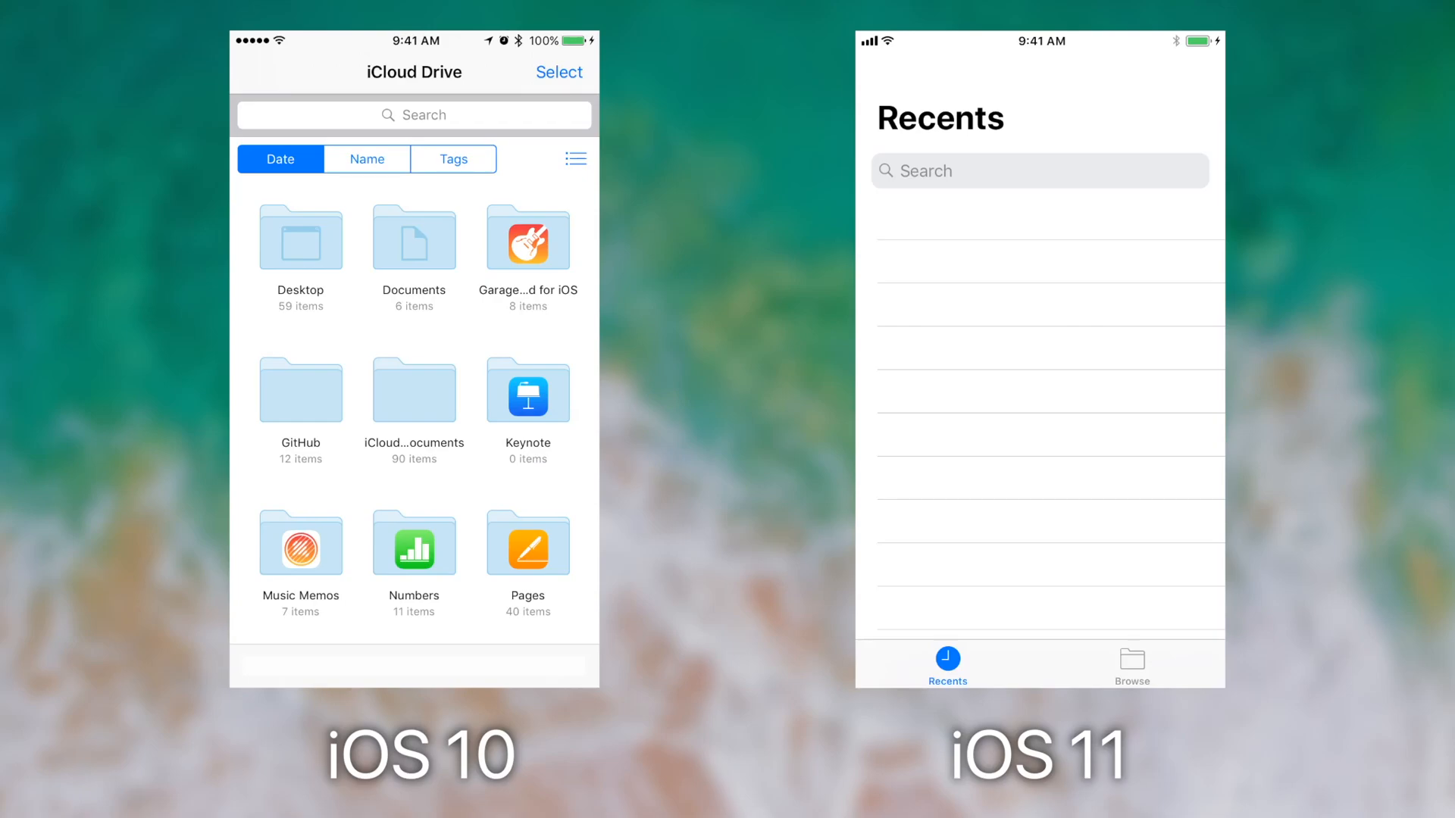
- Return to Browse, edit and finish reordering locations and tags, then reach Documents > YouTube Test with its Word Doc
left_click(1132, 665)
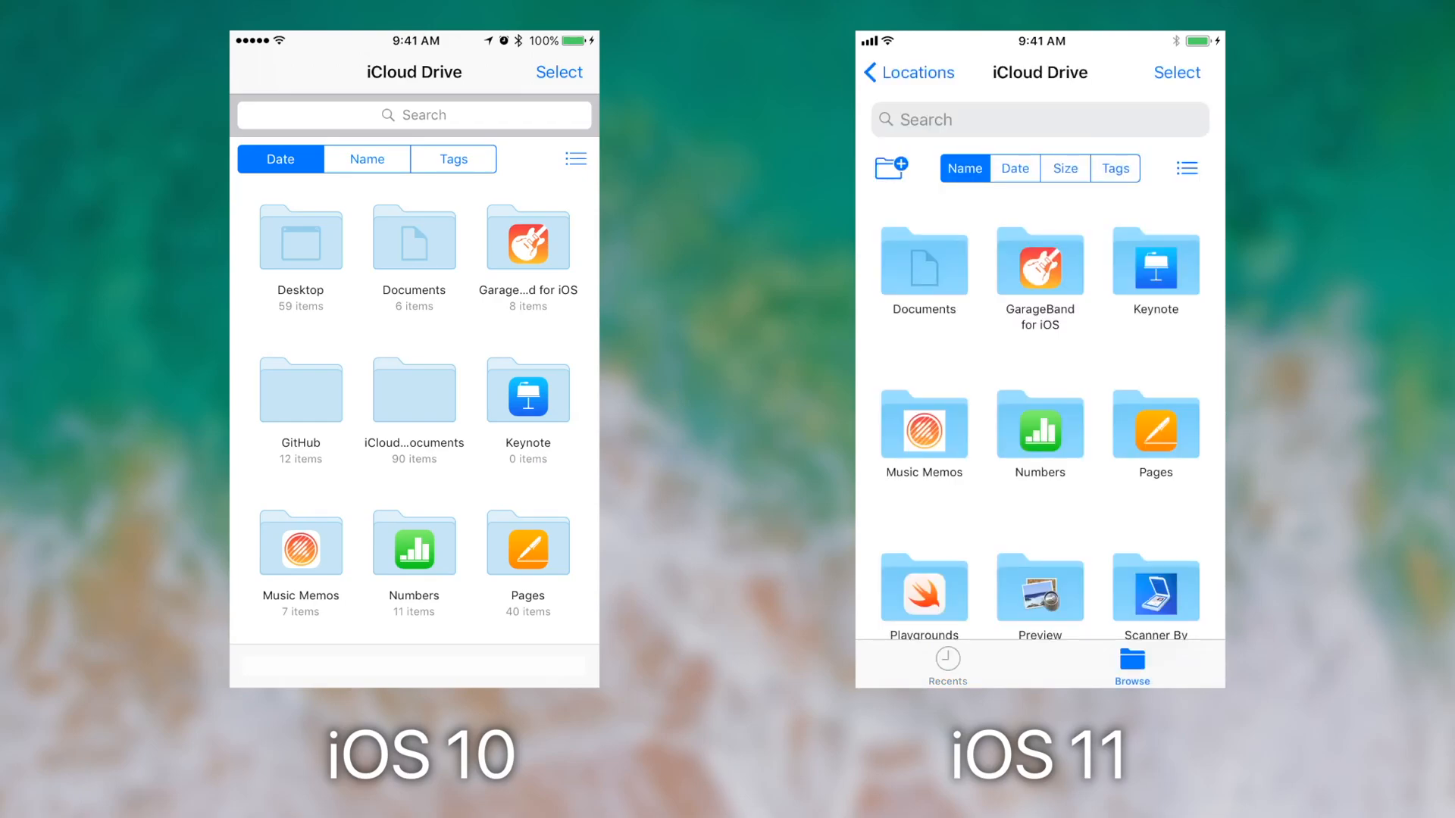
left_click(909, 73)
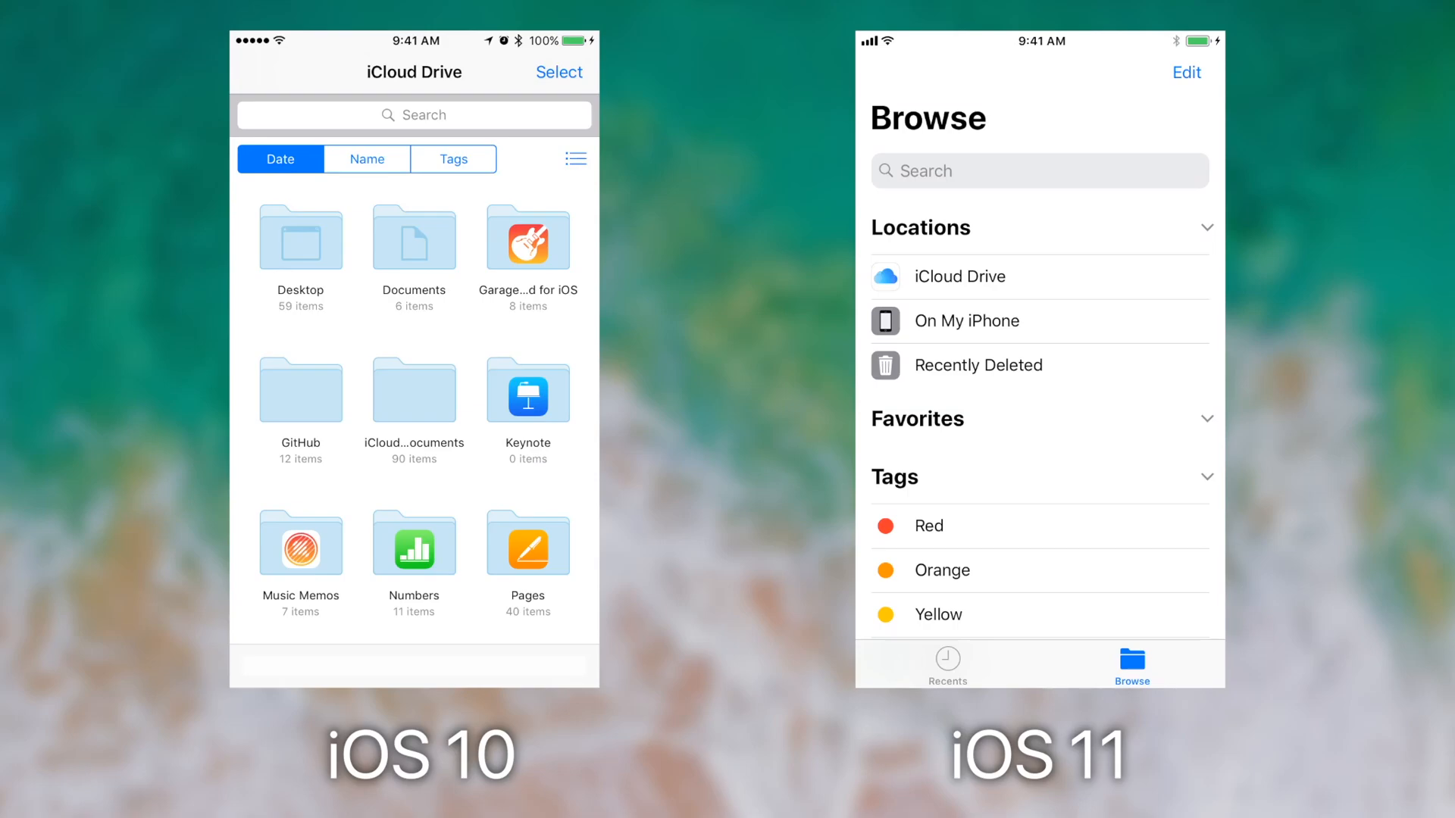
left_click(1186, 73)
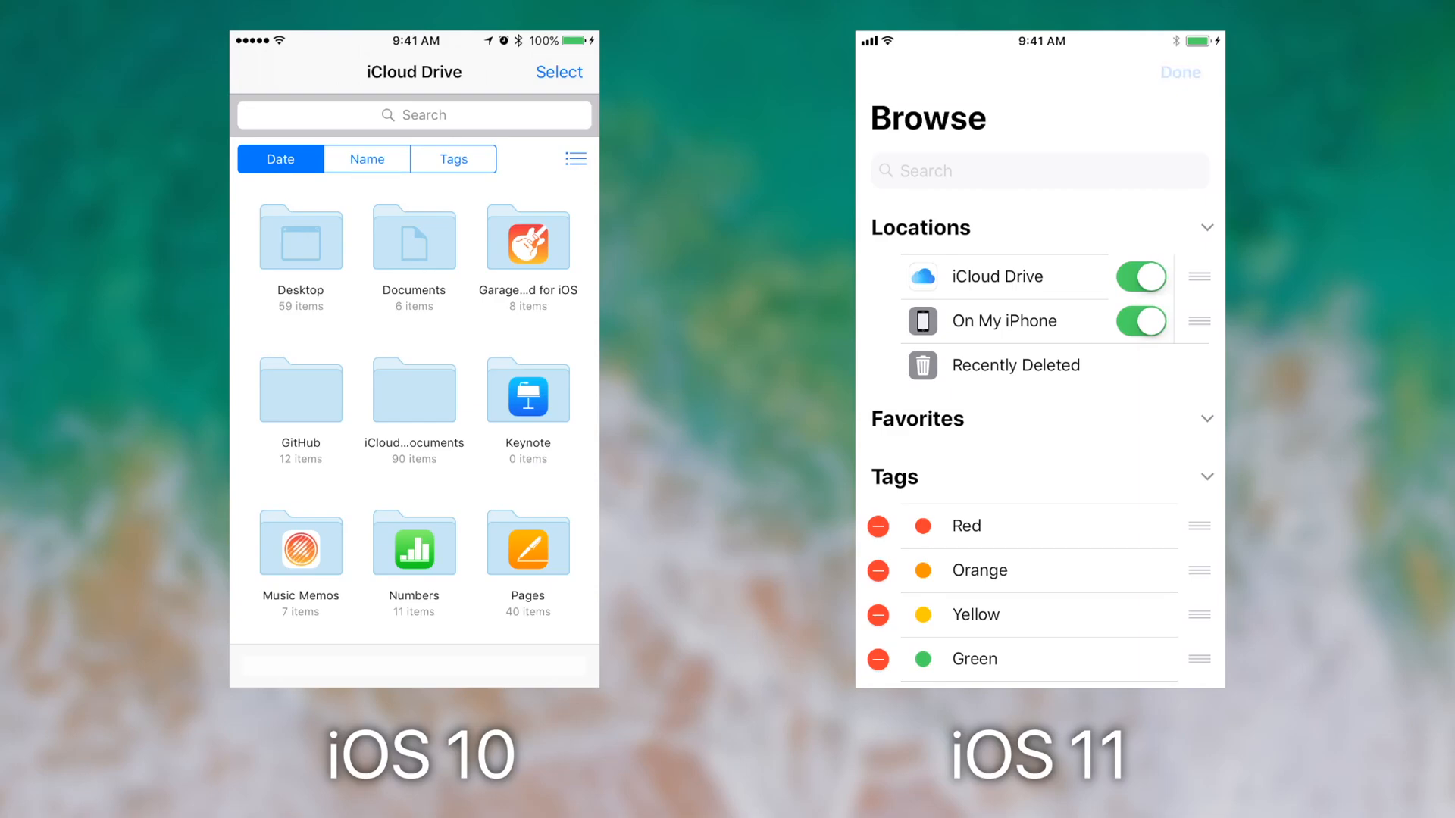
left_click(1181, 73)
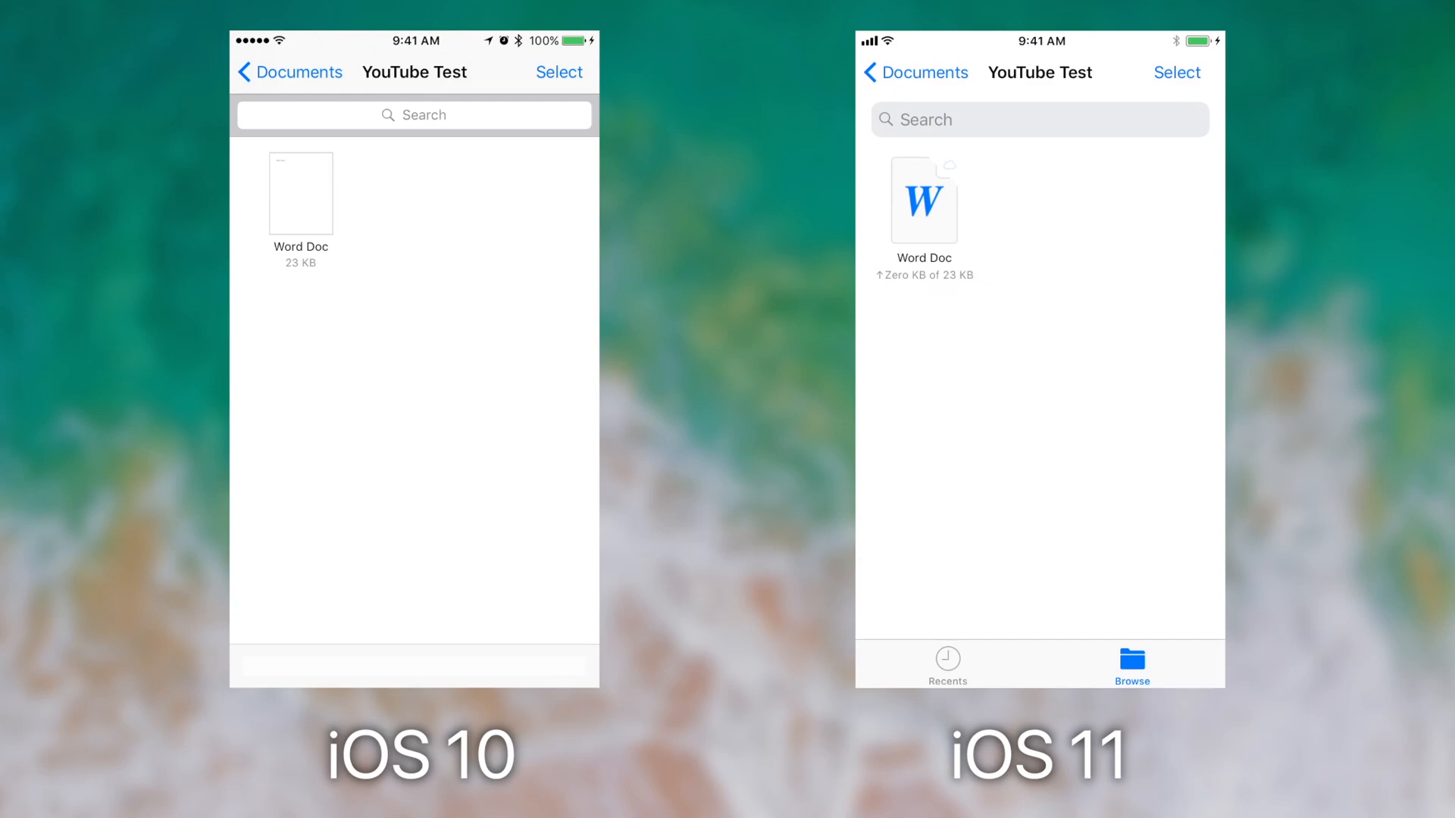
- Preview the Word Doc reading 'iOS 10 v. iOS 11' in both versions and bring up its iOS 11 share sheet
left_click(301, 193)
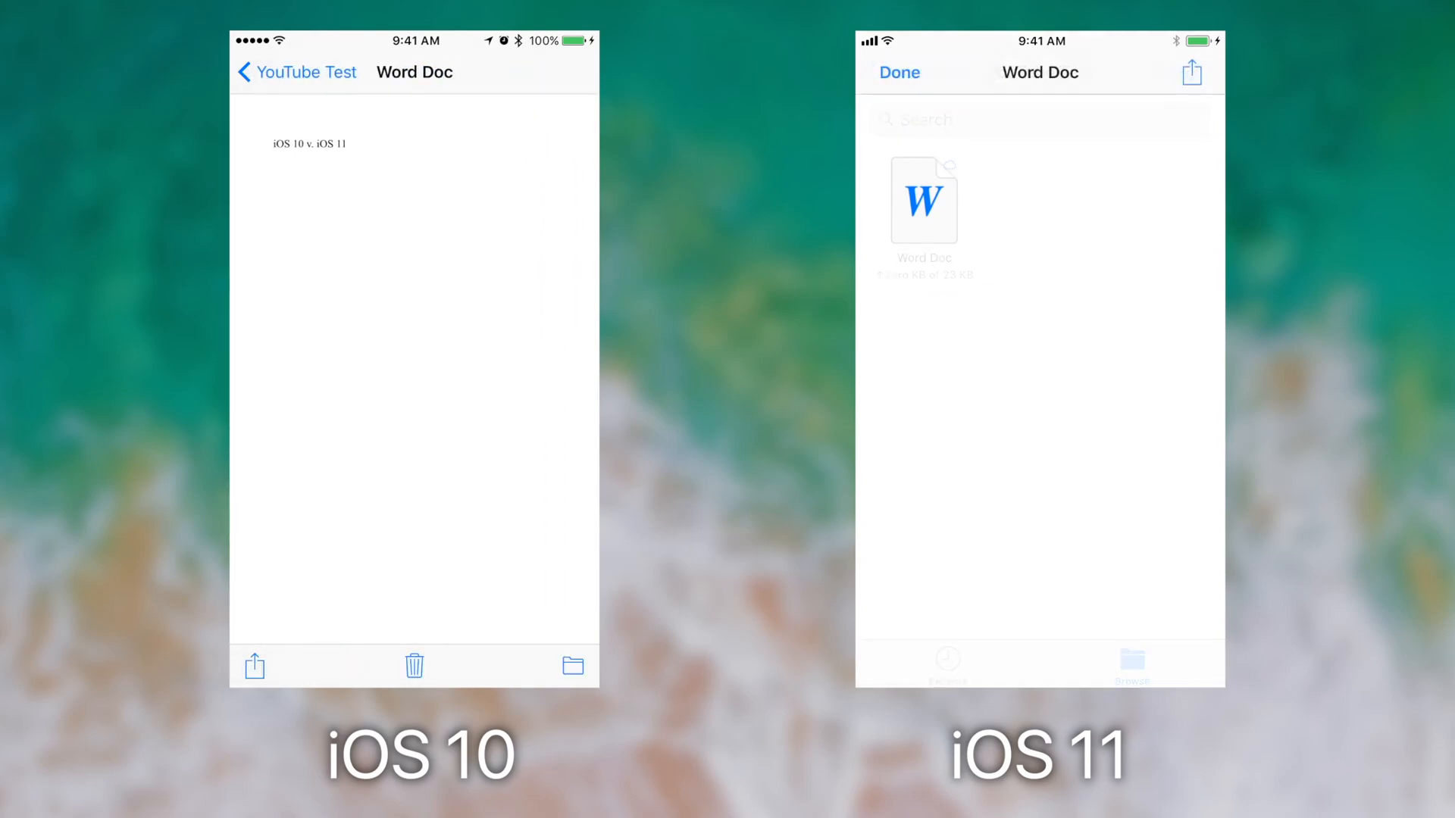
left_click(922, 198)
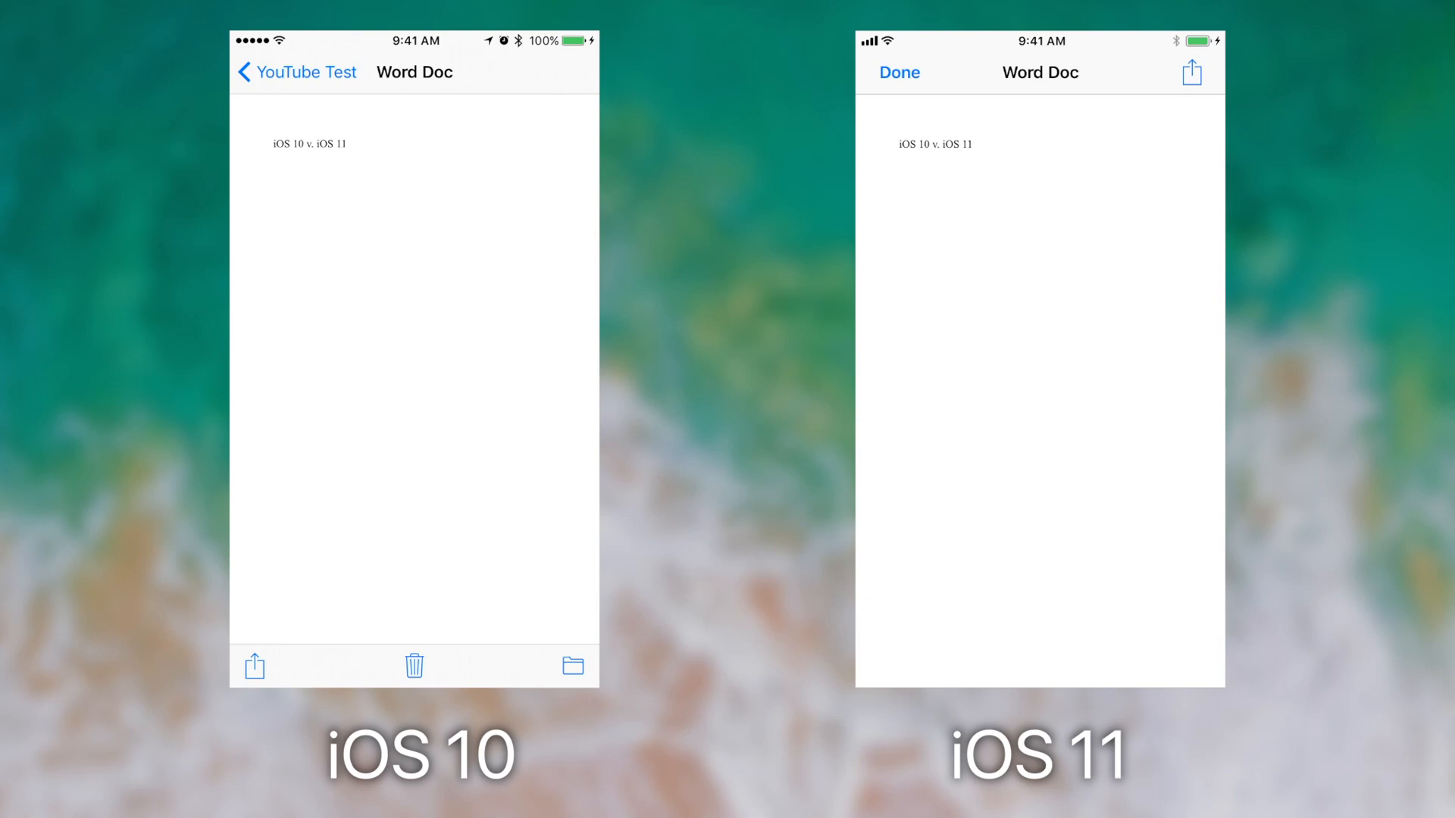
left_click(1192, 71)
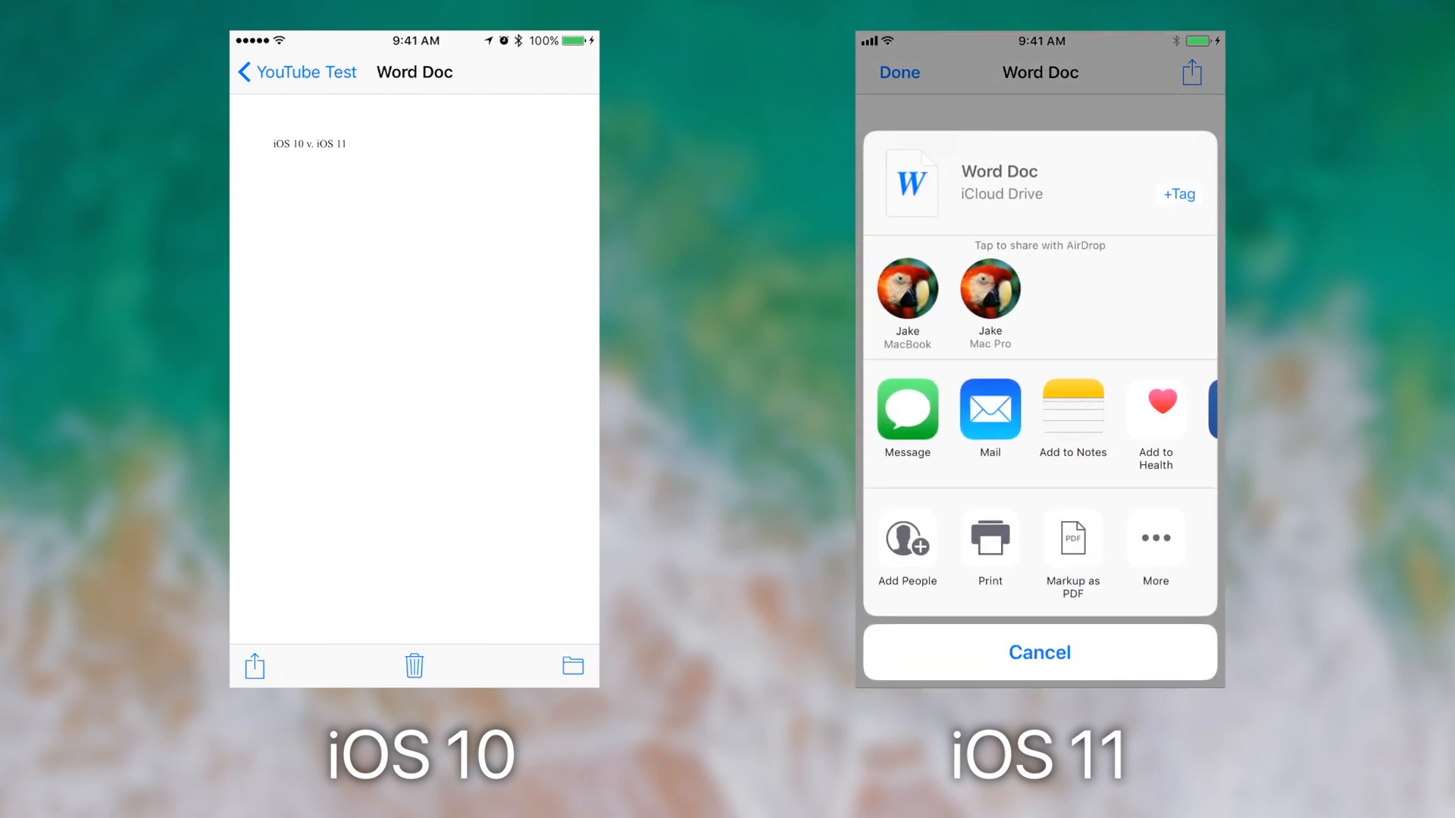
- Dismiss the share sheet, close the Word Doc preview and show the file actions menu in YouTube Test
left_click(1038, 652)
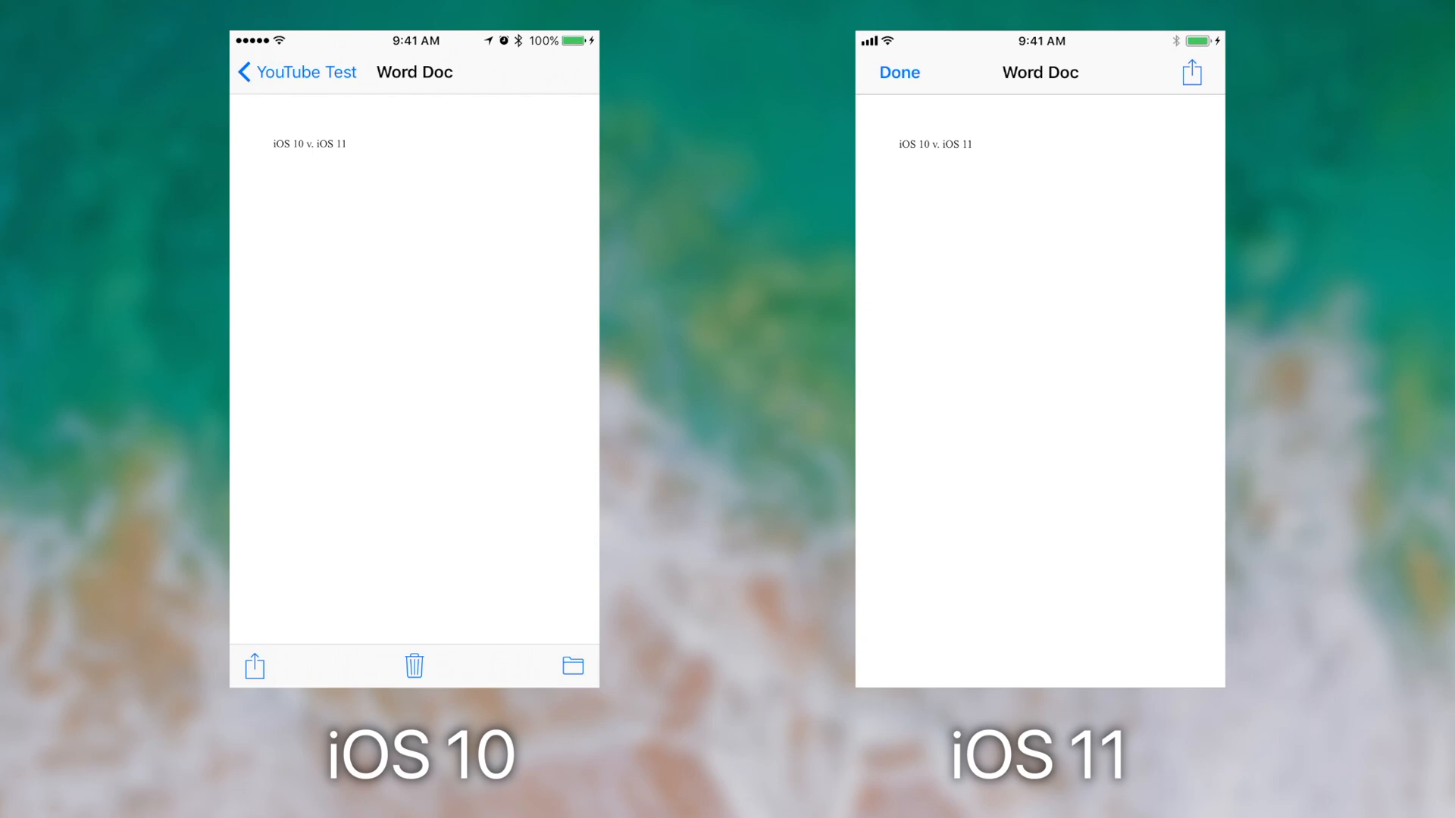
left_click(898, 73)
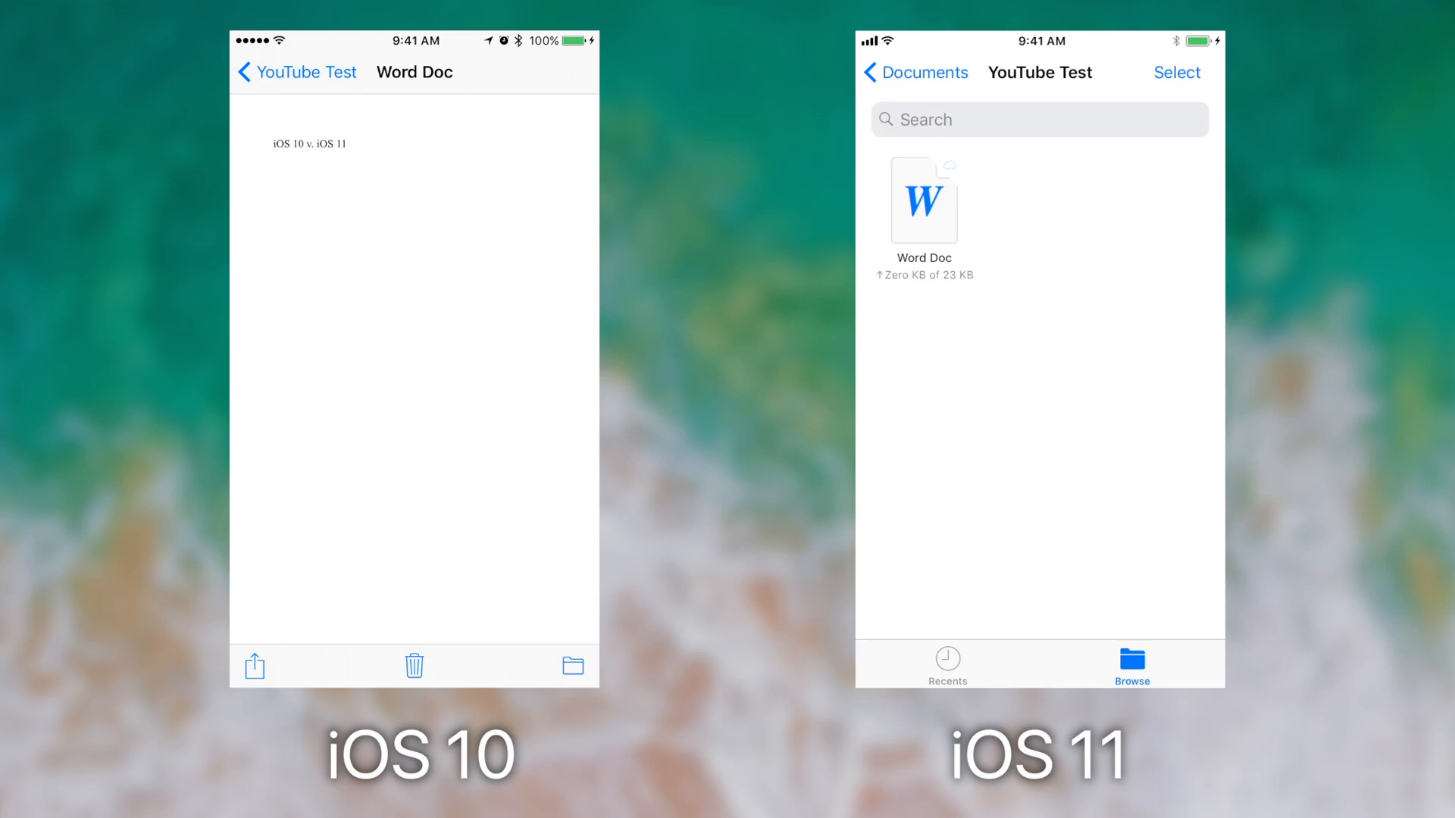
left_click(295, 71)
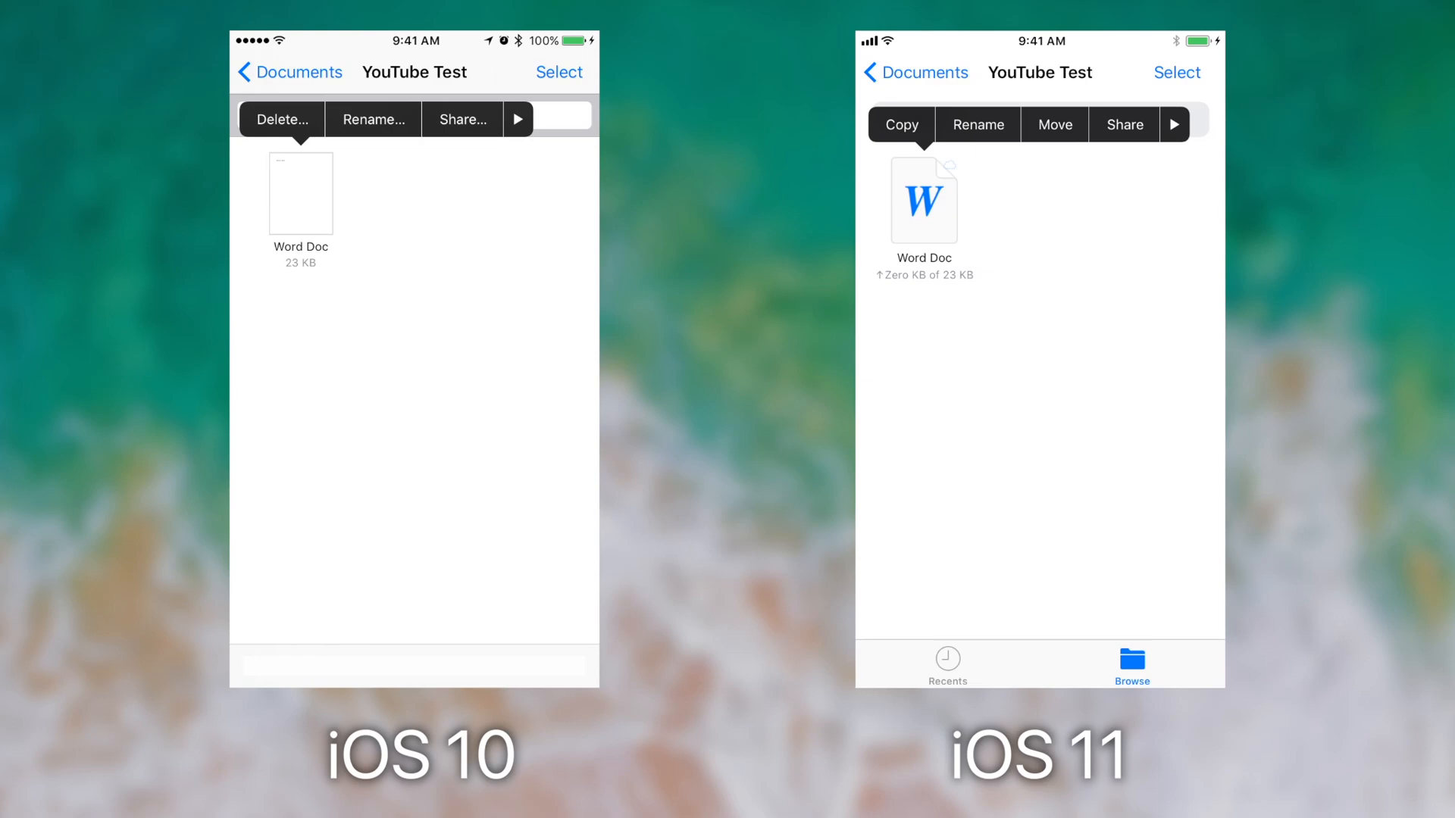
- Show more actions for Word Doc and view its Info with kind, size, location and dates in both versions
left_click(516, 120)
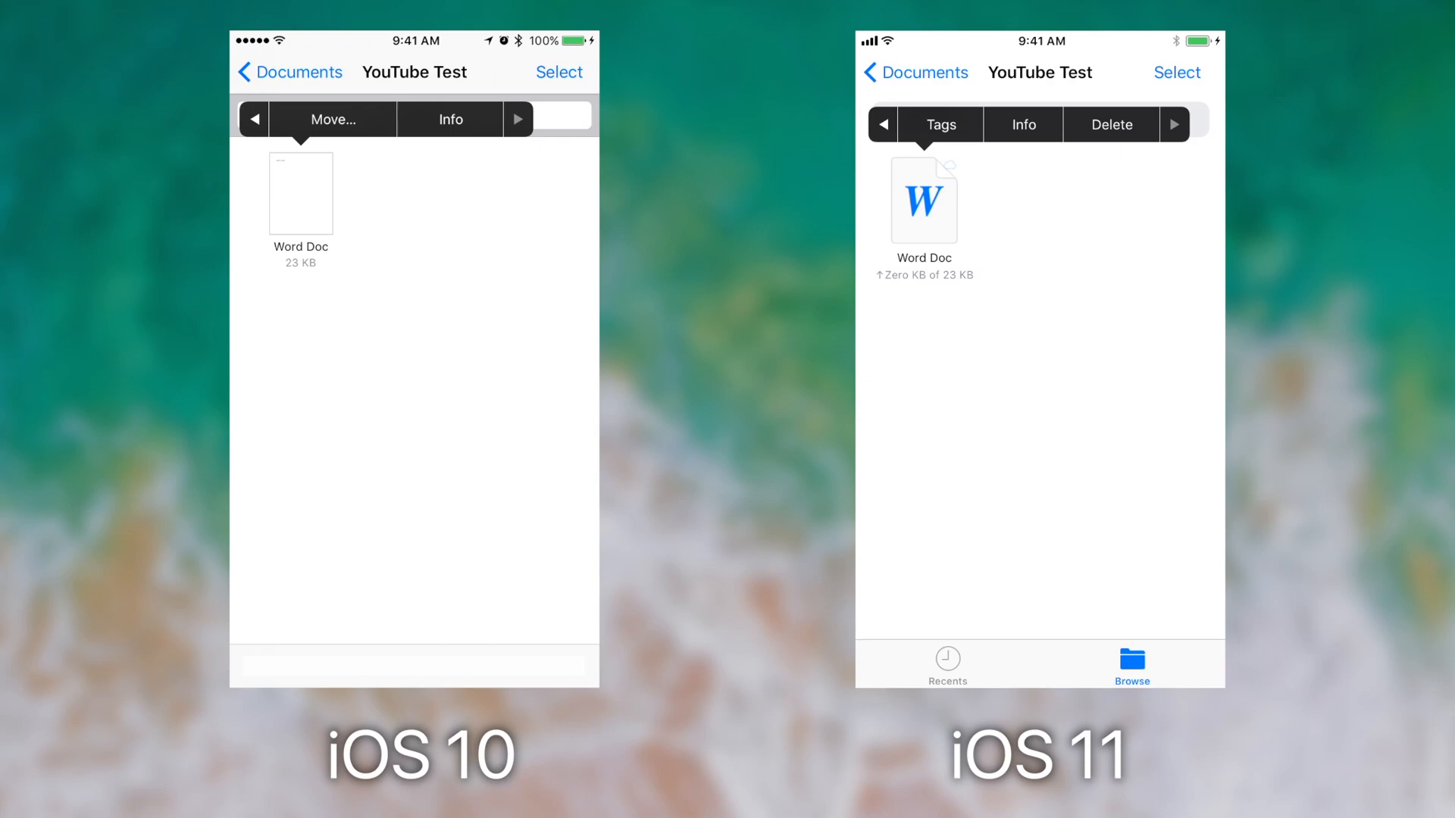
left_click(882, 124)
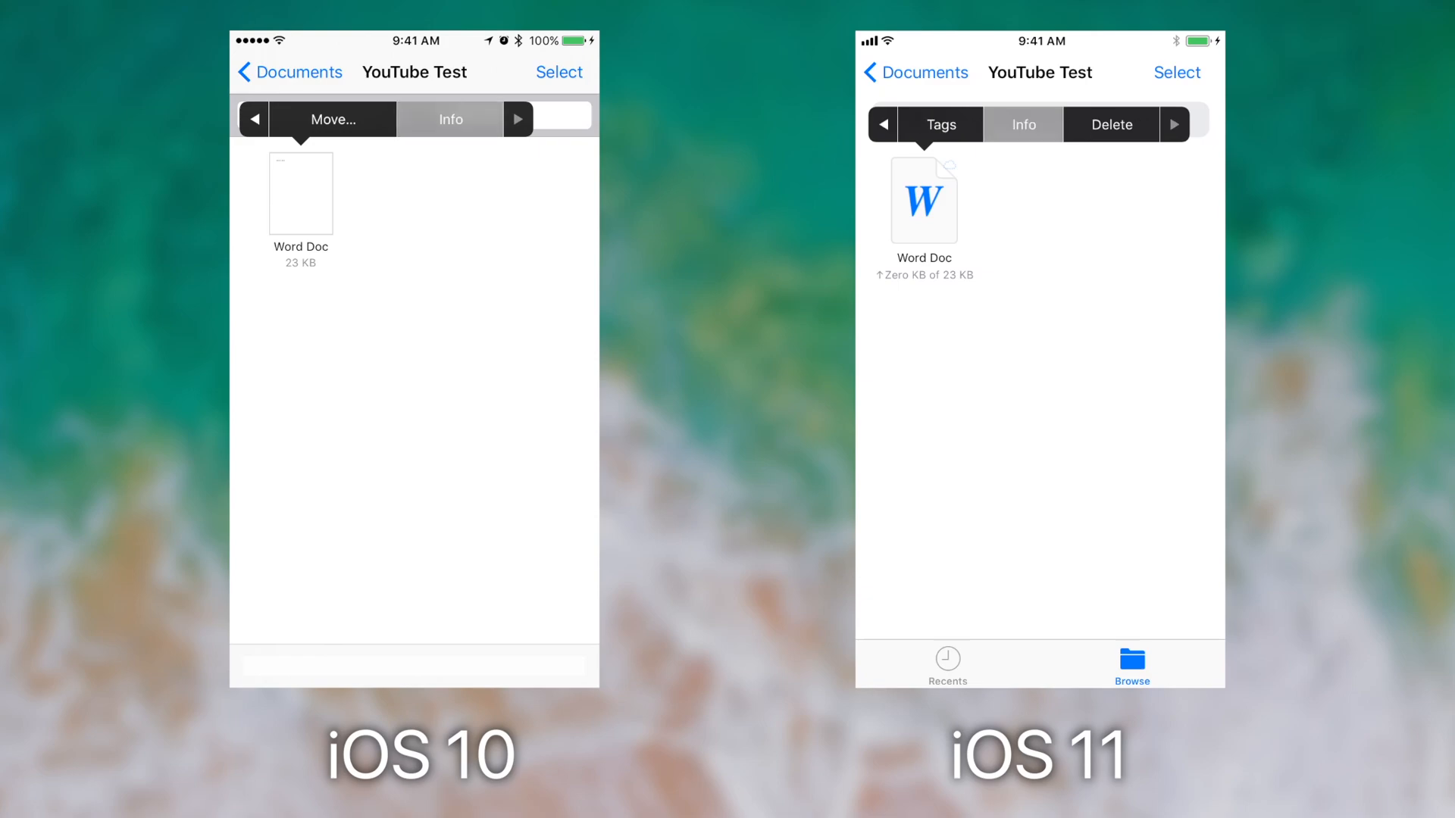
left_click(450, 119)
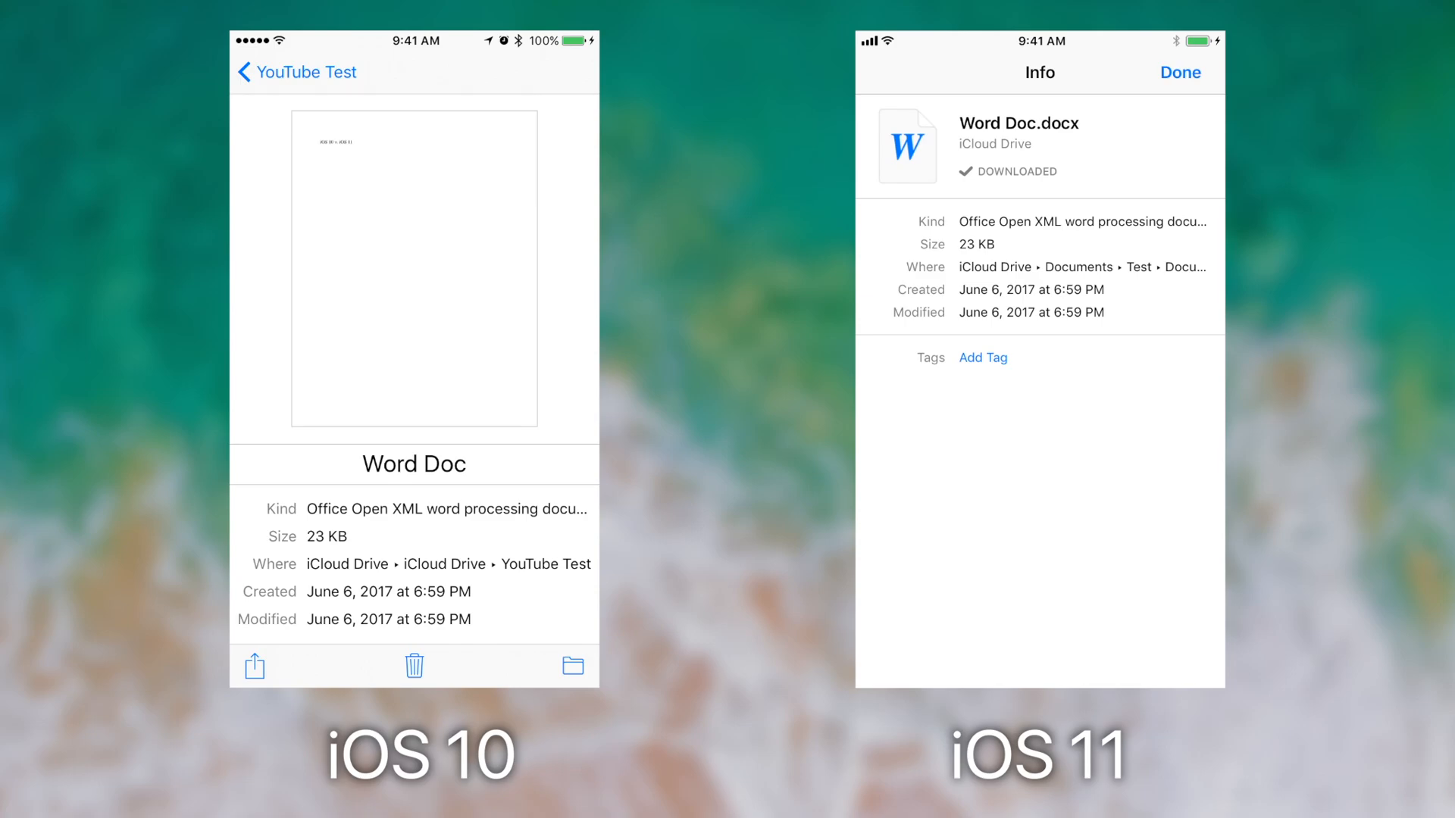
- Tag Word Doc as Red from the Info screen and return to the YouTube Test folder
left_click(983, 357)
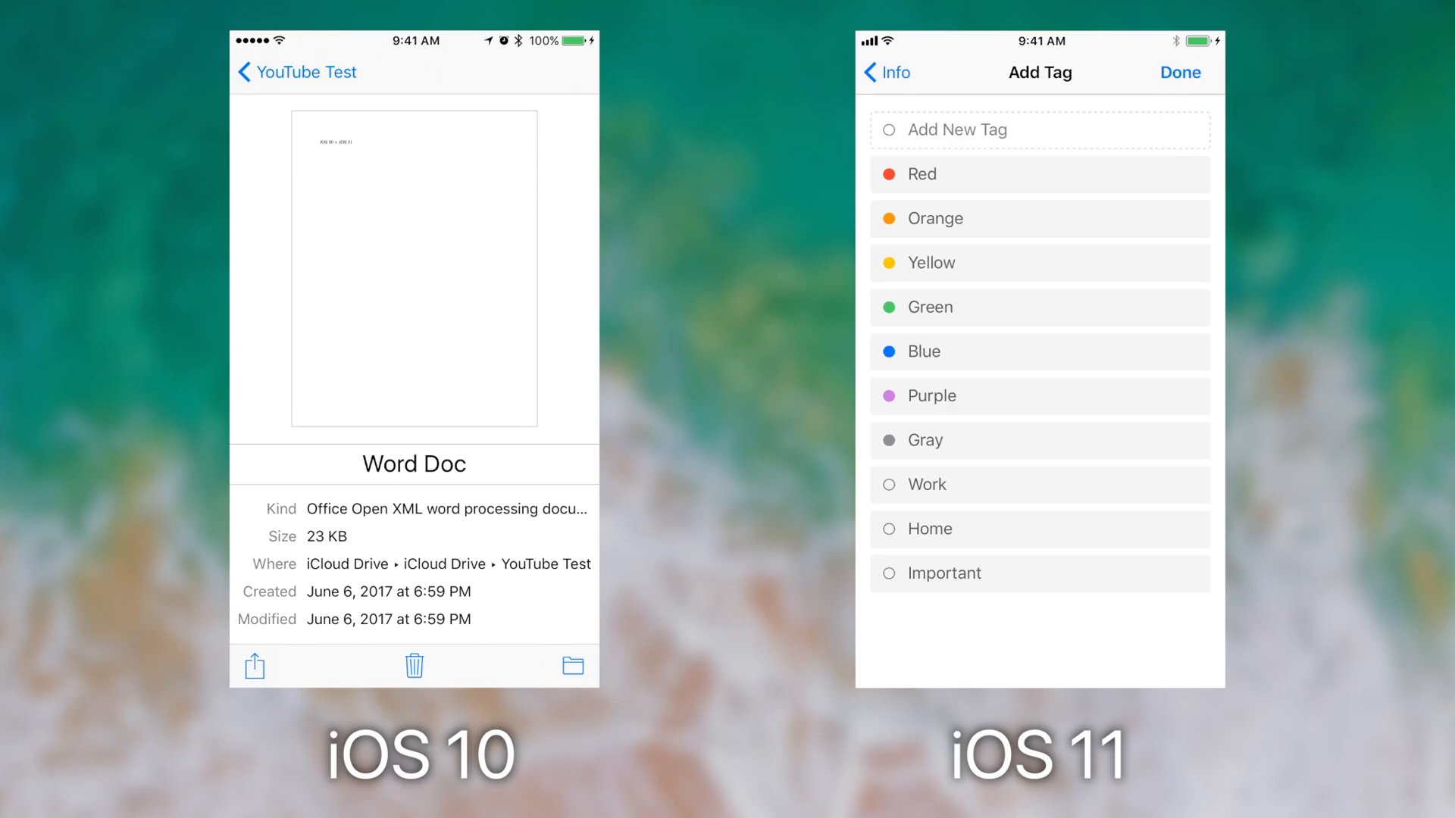
left_click(1181, 73)
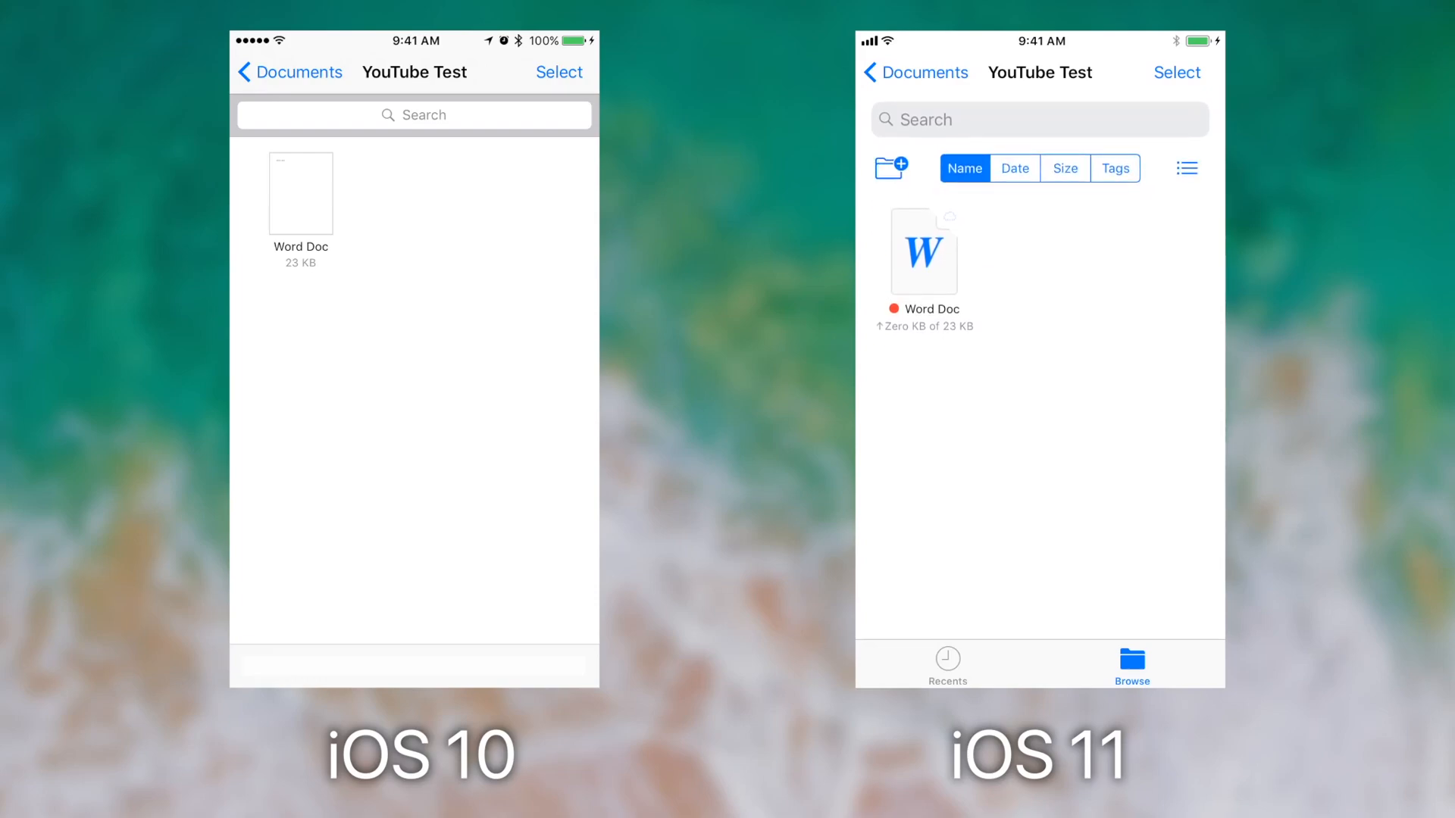
- Create a folder named 'New' inside YouTube Test on both iOS 10 and iOS 11
left_click(888, 169)
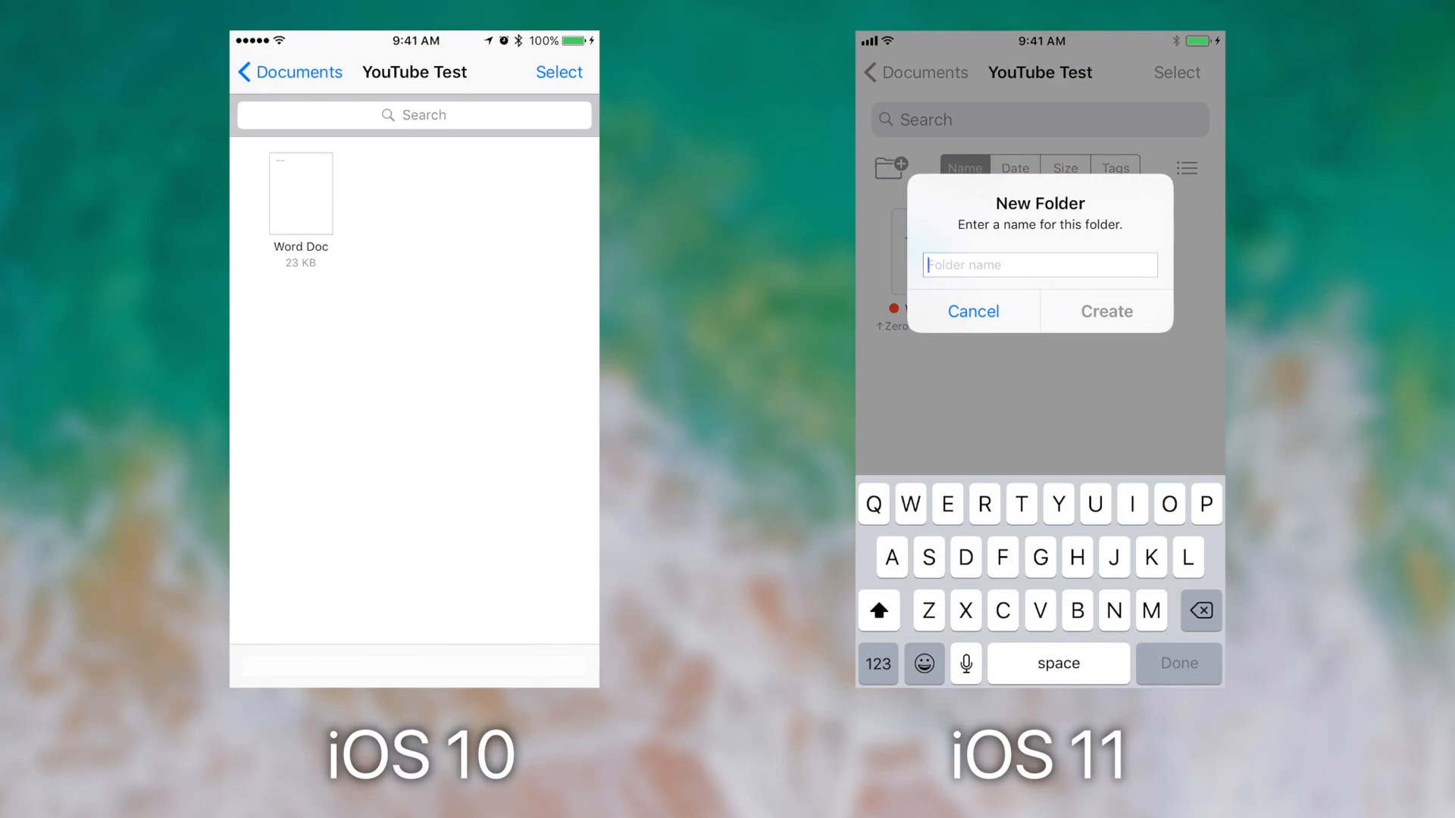
left_click(558, 73)
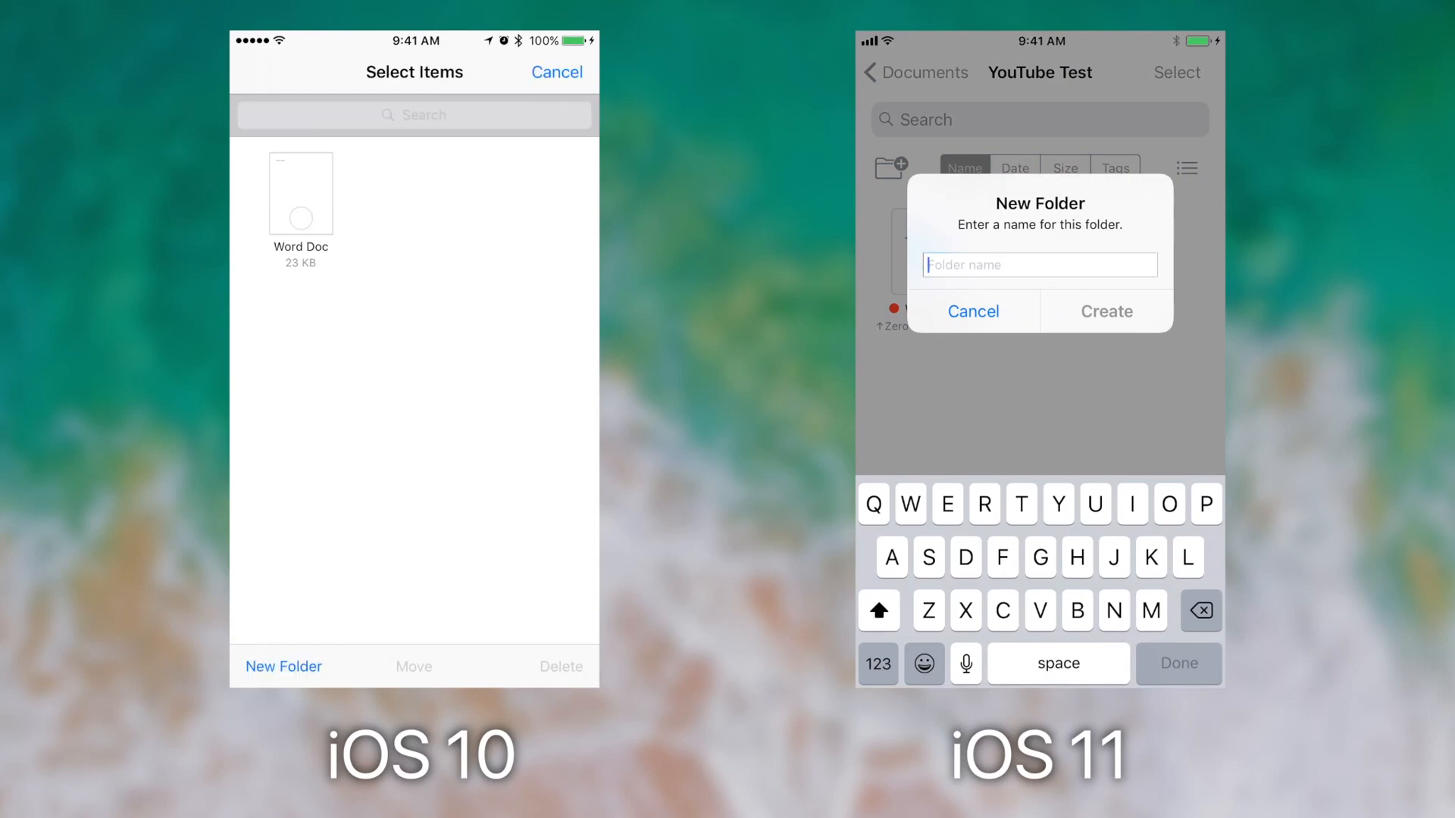
left_click(283, 666)
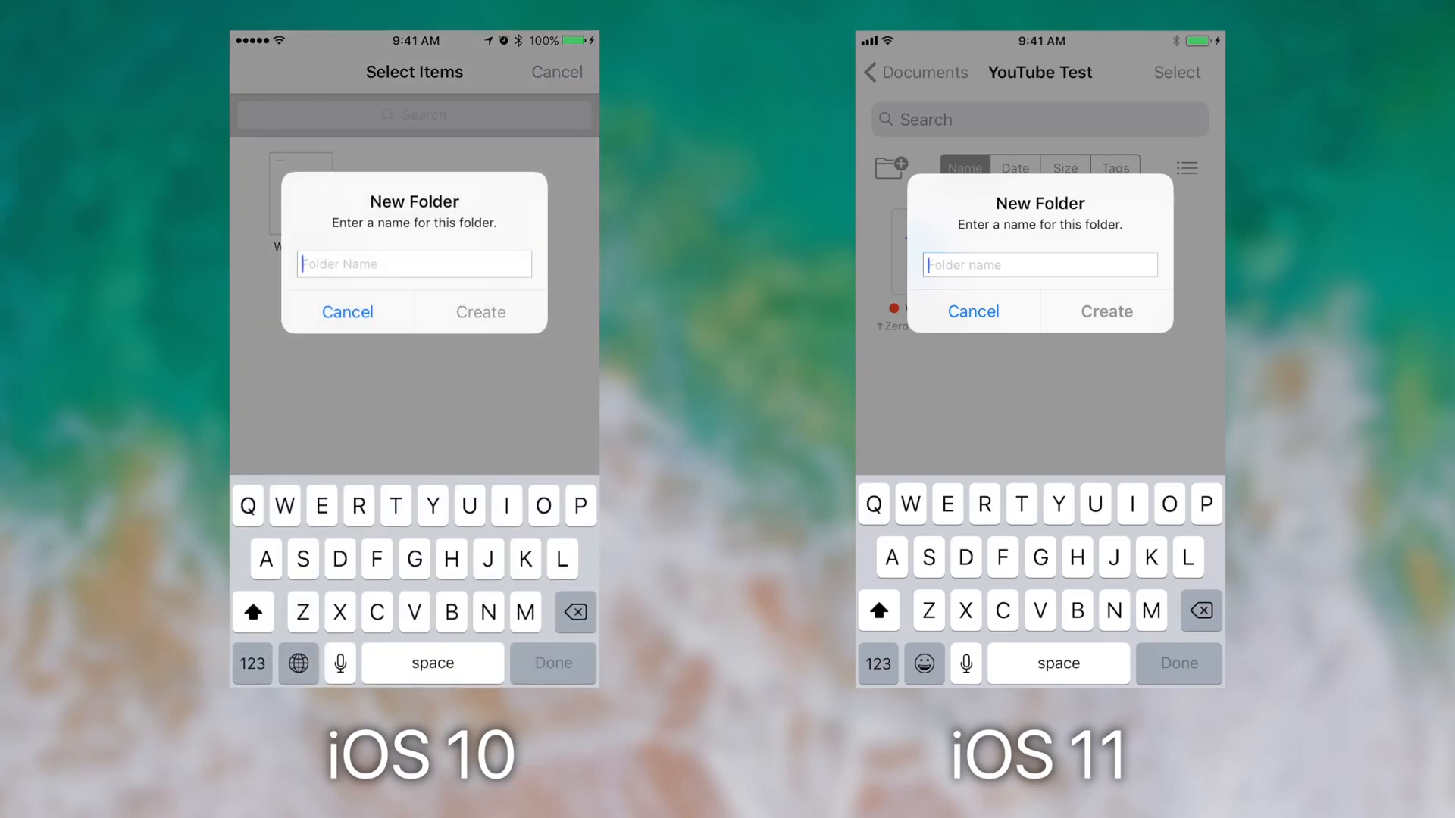
type("Ne")
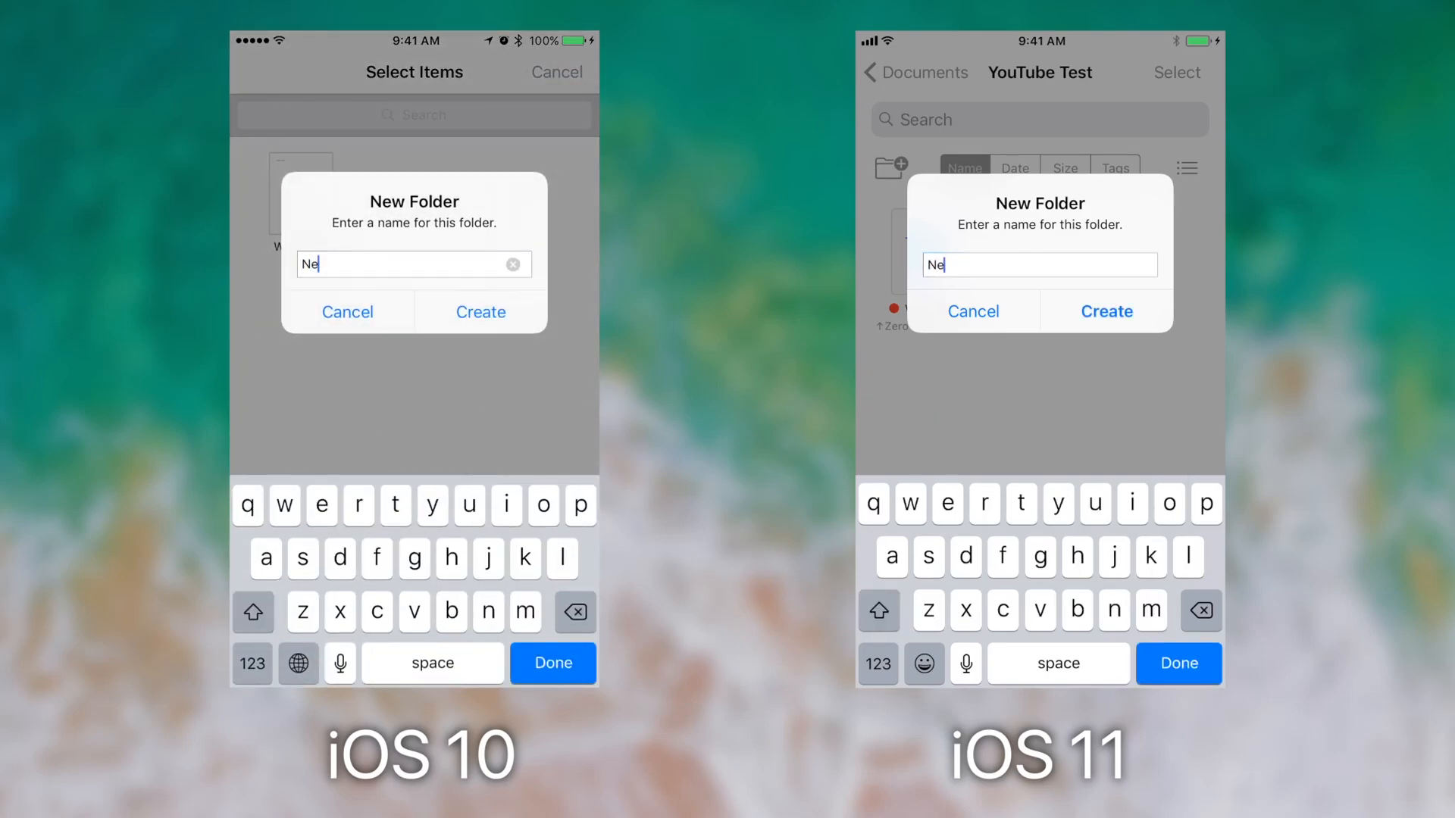
left_click(481, 311)
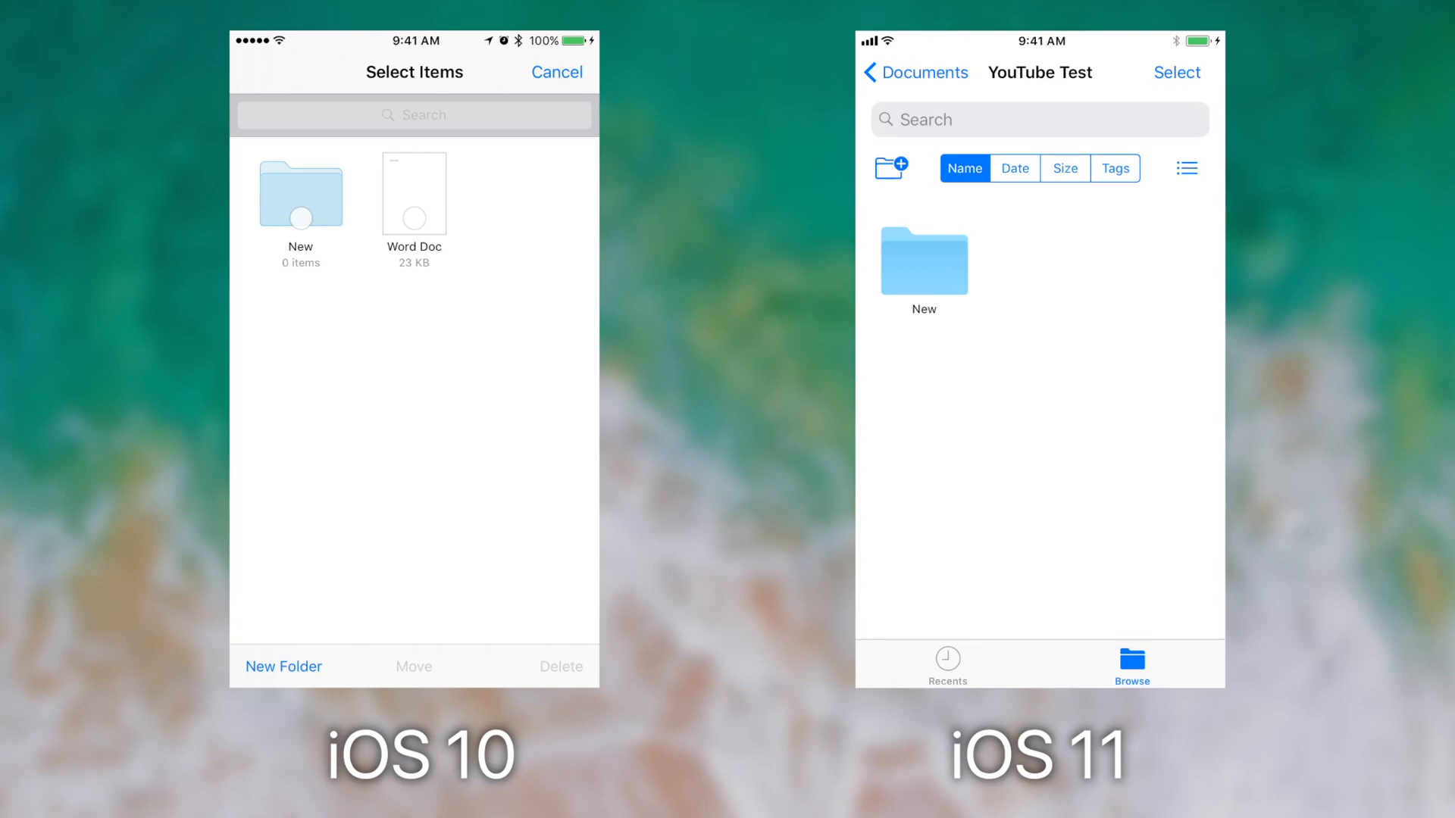
- Select Word Doc, then cancel selection mode leaving New folder and Word Doc unchanged
left_click(414, 193)
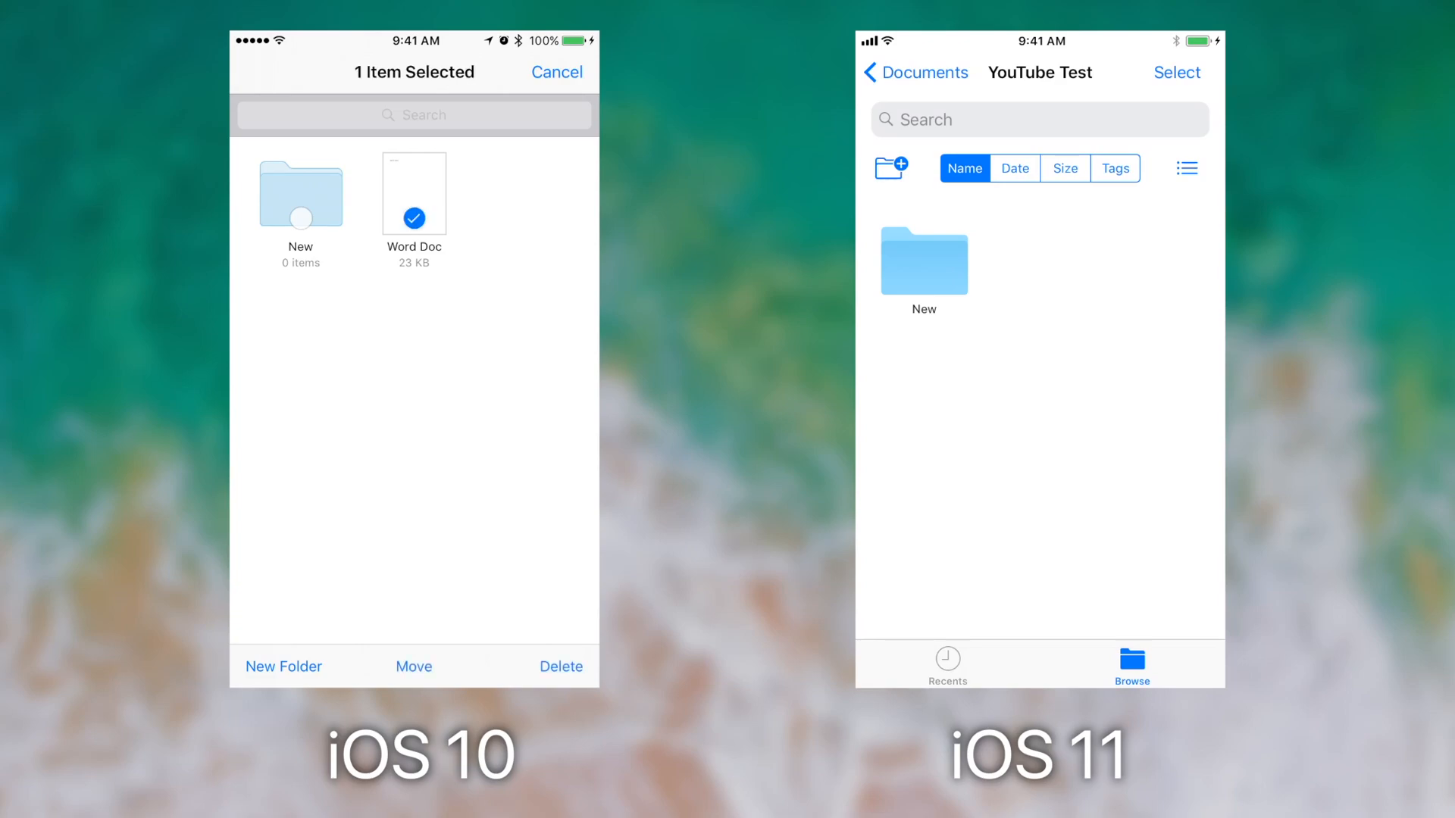
left_click(414, 666)
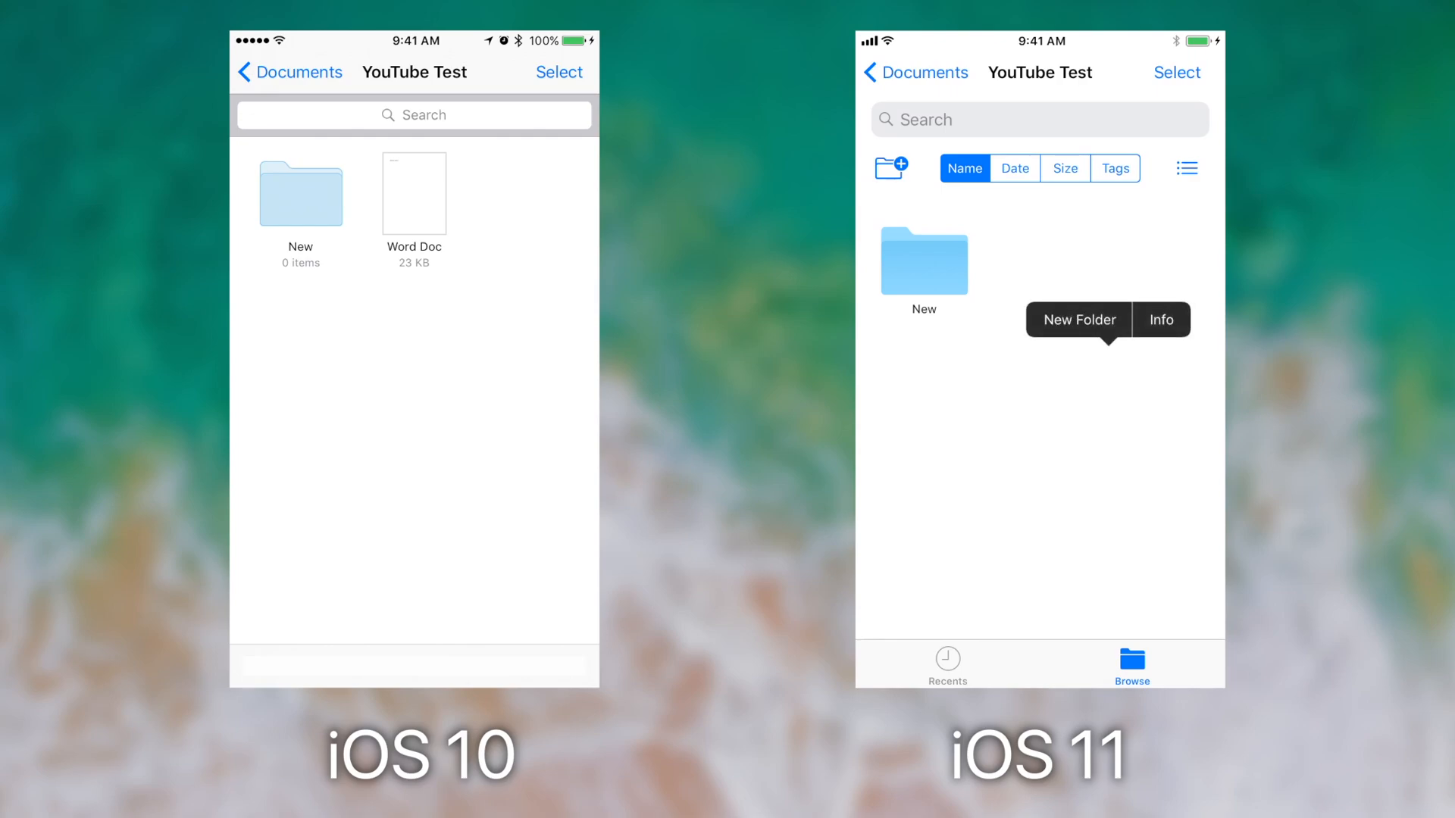
- Enter the New folder, which now holds the red-tagged Word Doc on iOS 11
left_click(1161, 320)
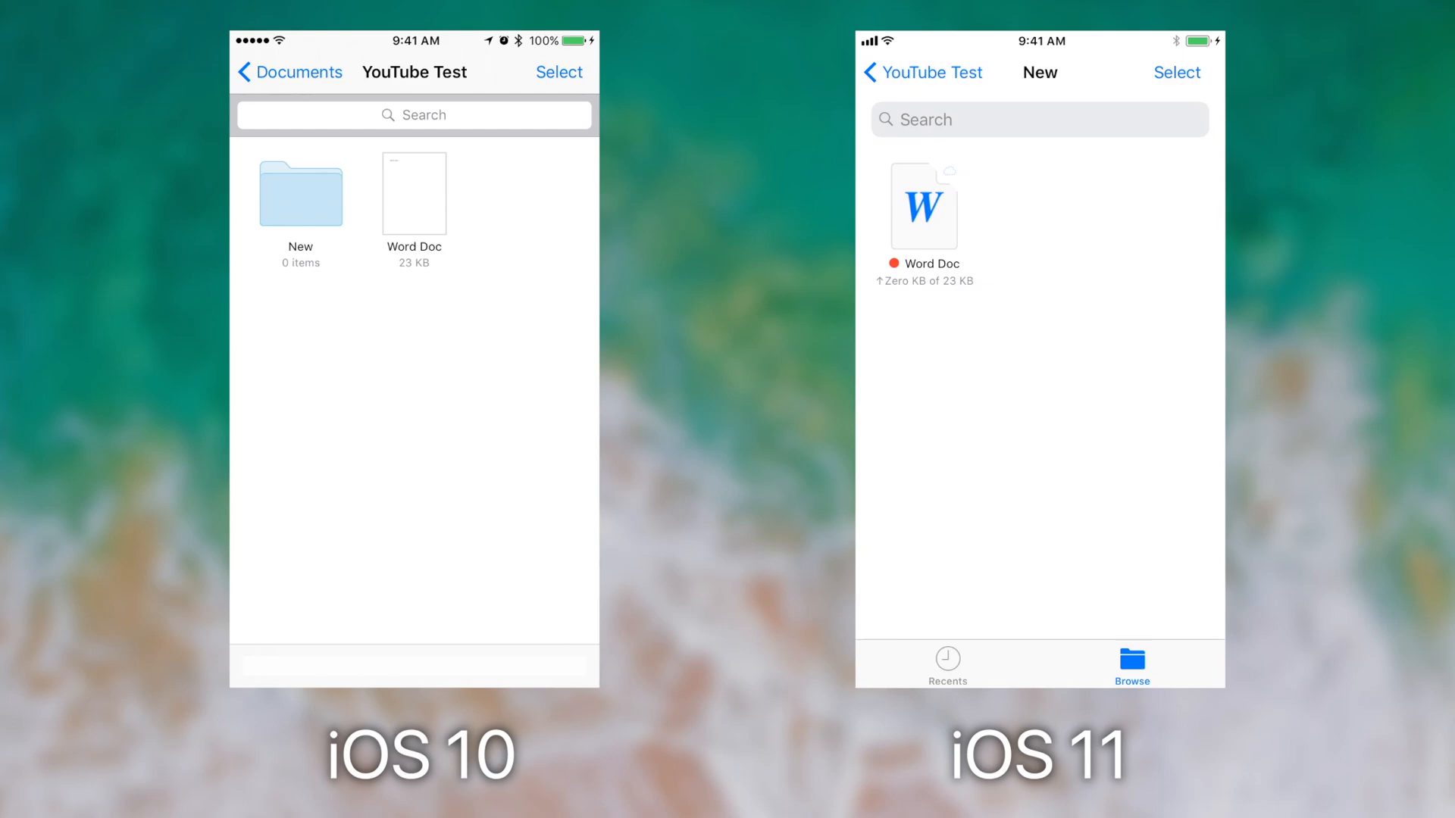
- View Word Doc showing 'iOS 10 v. iOS 11' in both versions and dismiss its share sheet
left_click(414, 193)
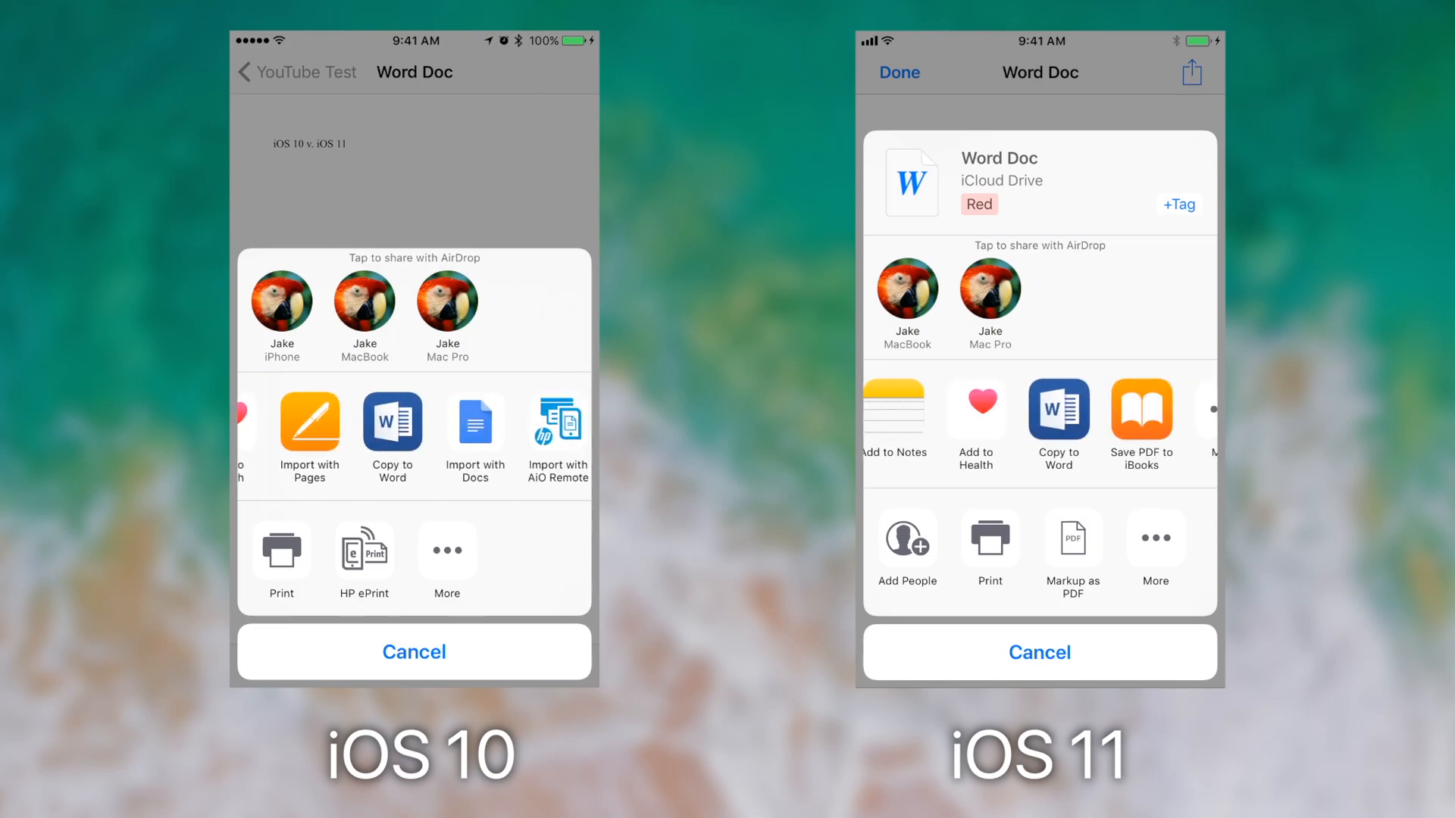
left_click(414, 651)
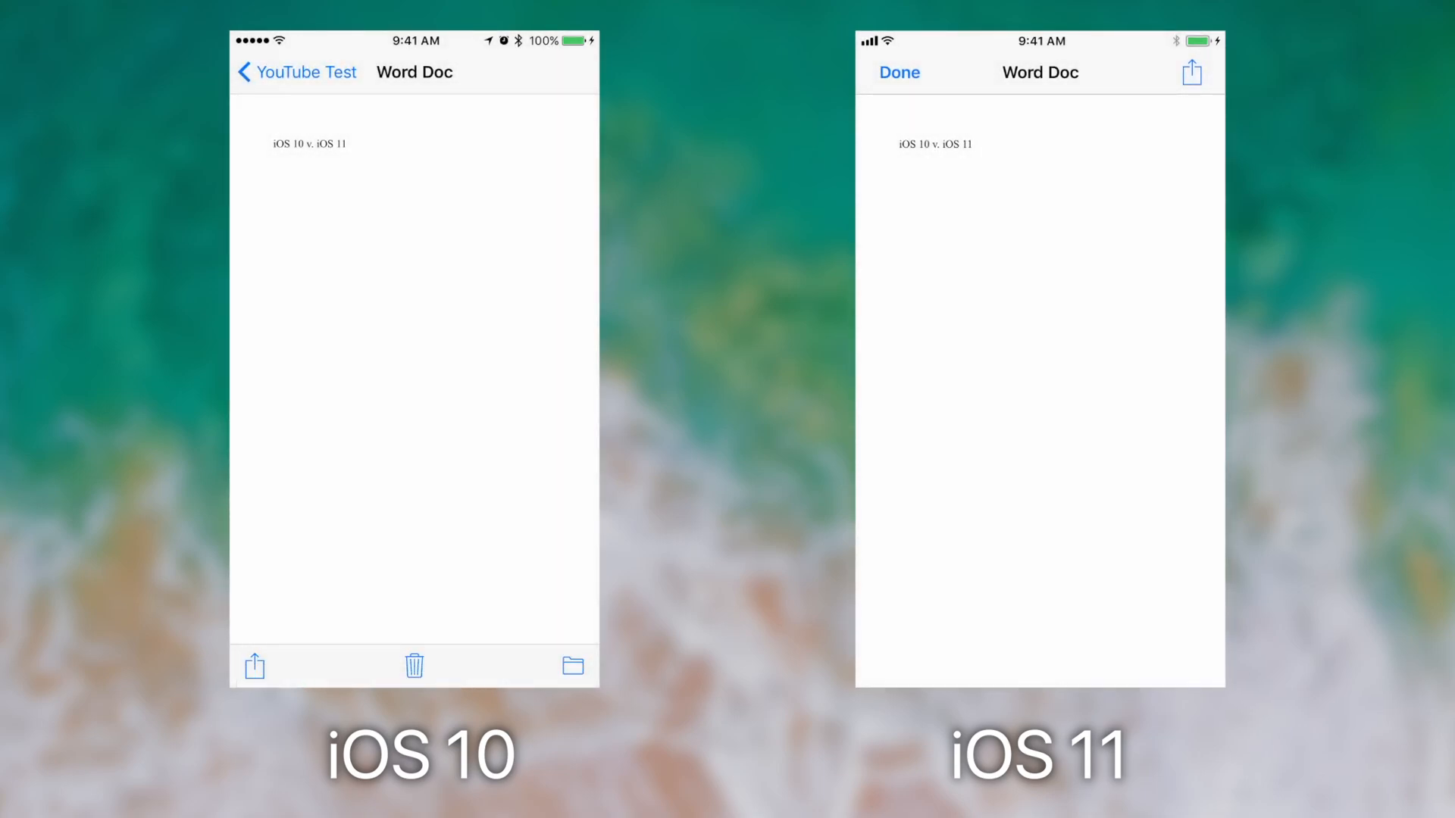